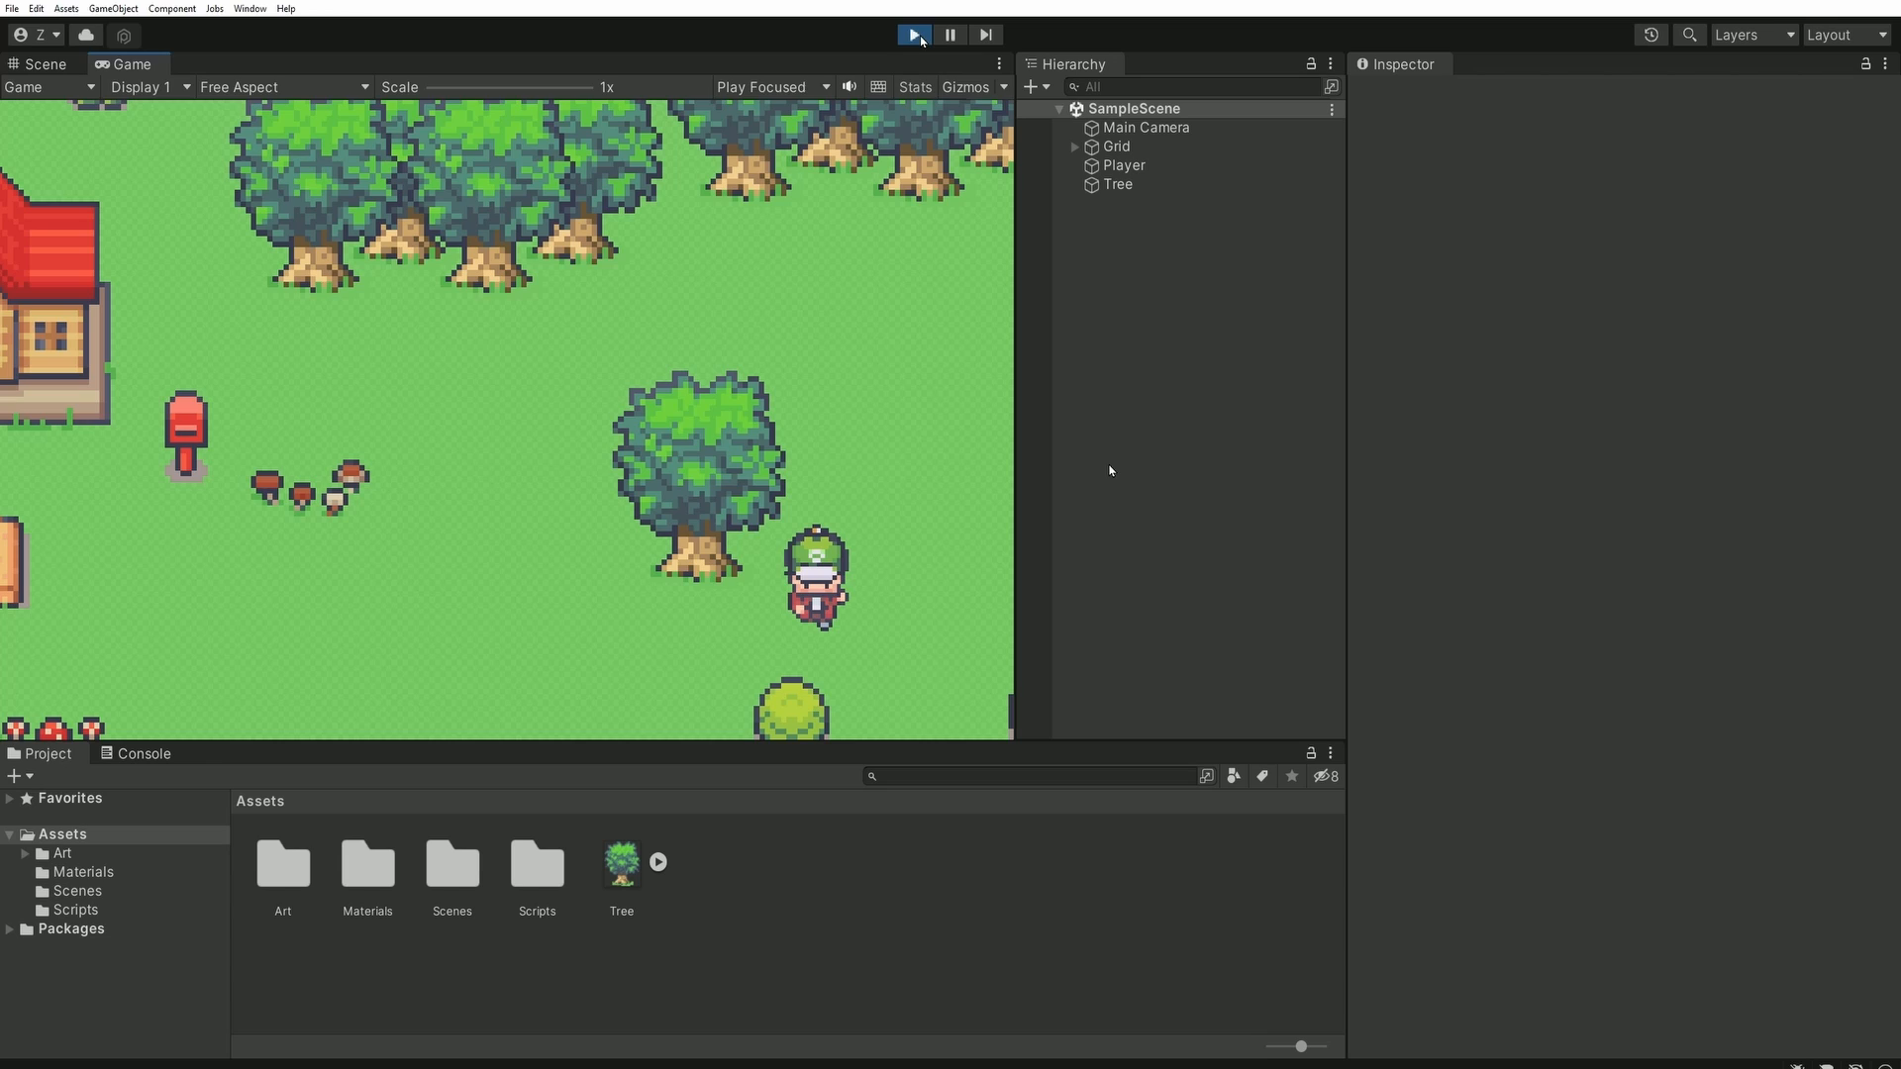
- Stop play mode and select the Tree object to show its Sprite Renderer sorting settings
{"action": "left_click", "coordinate": [912, 33]}
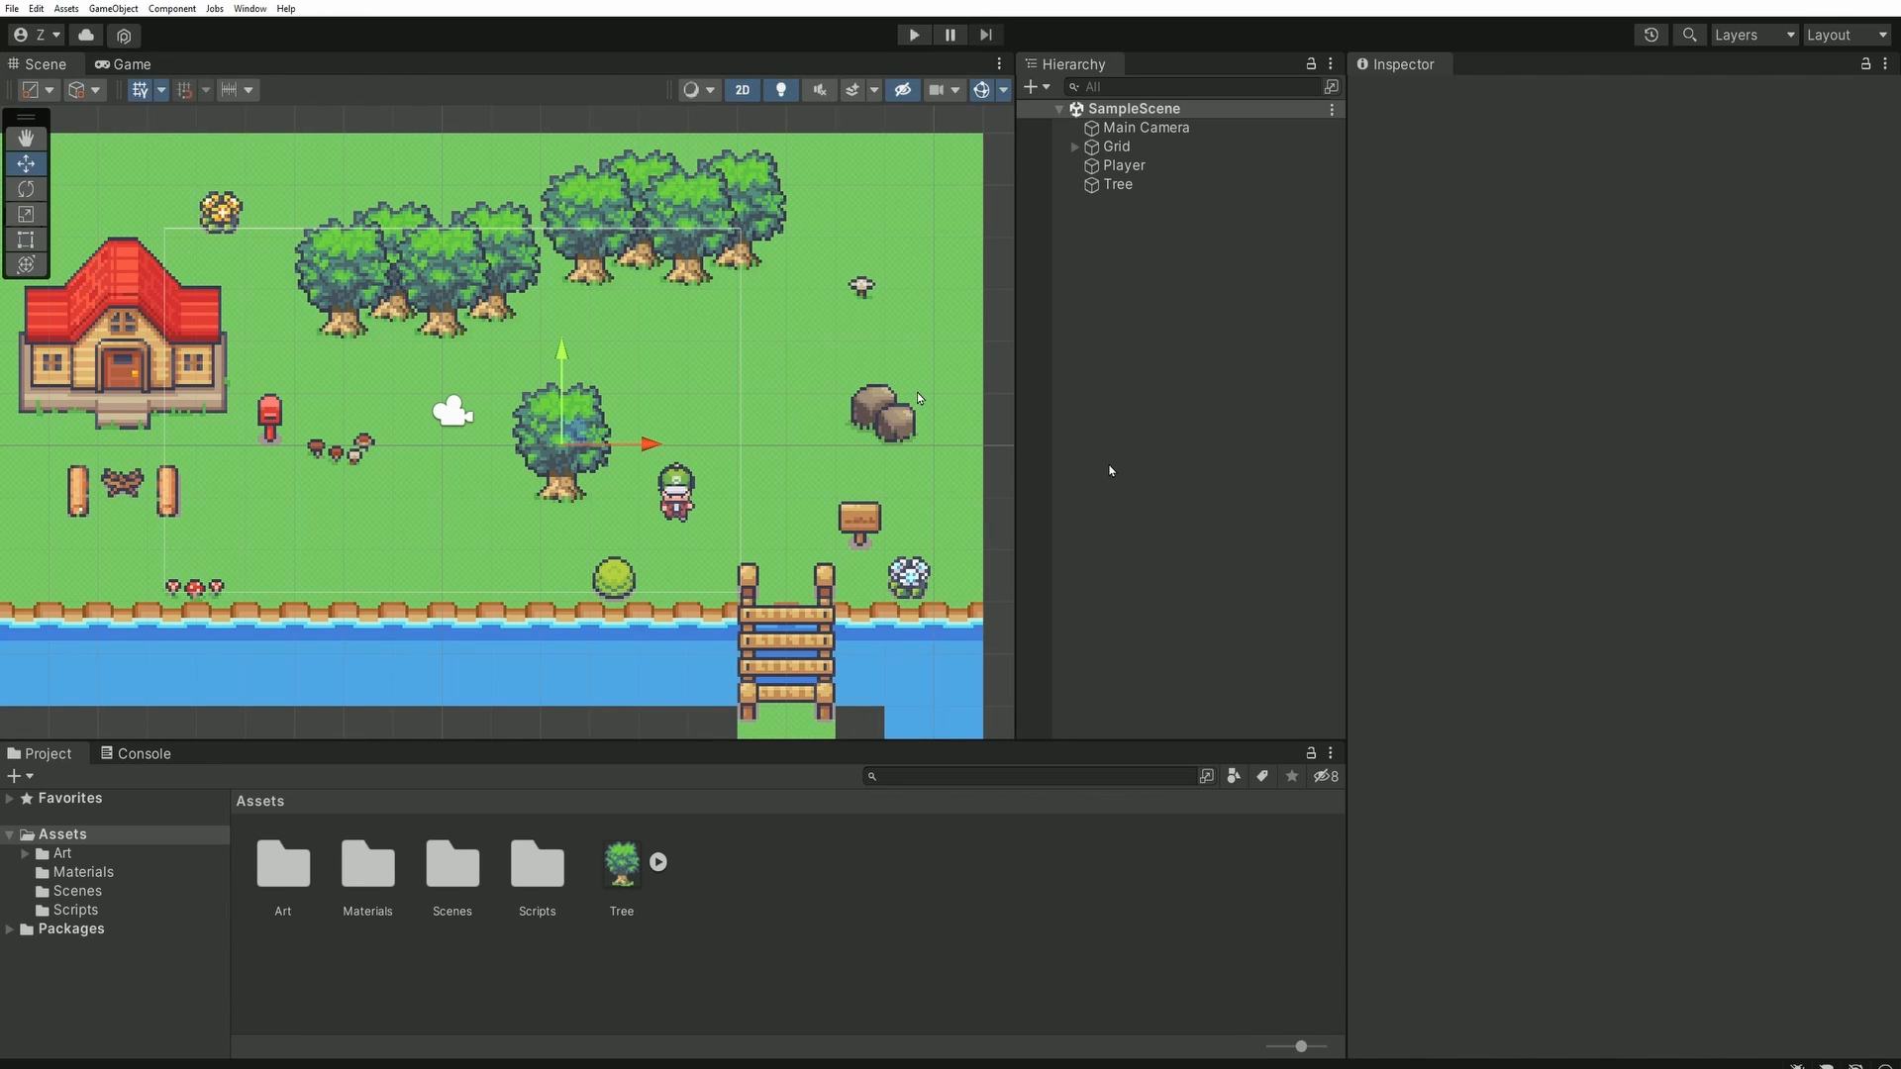
{"action": "left_click", "coordinate": [1118, 185]}
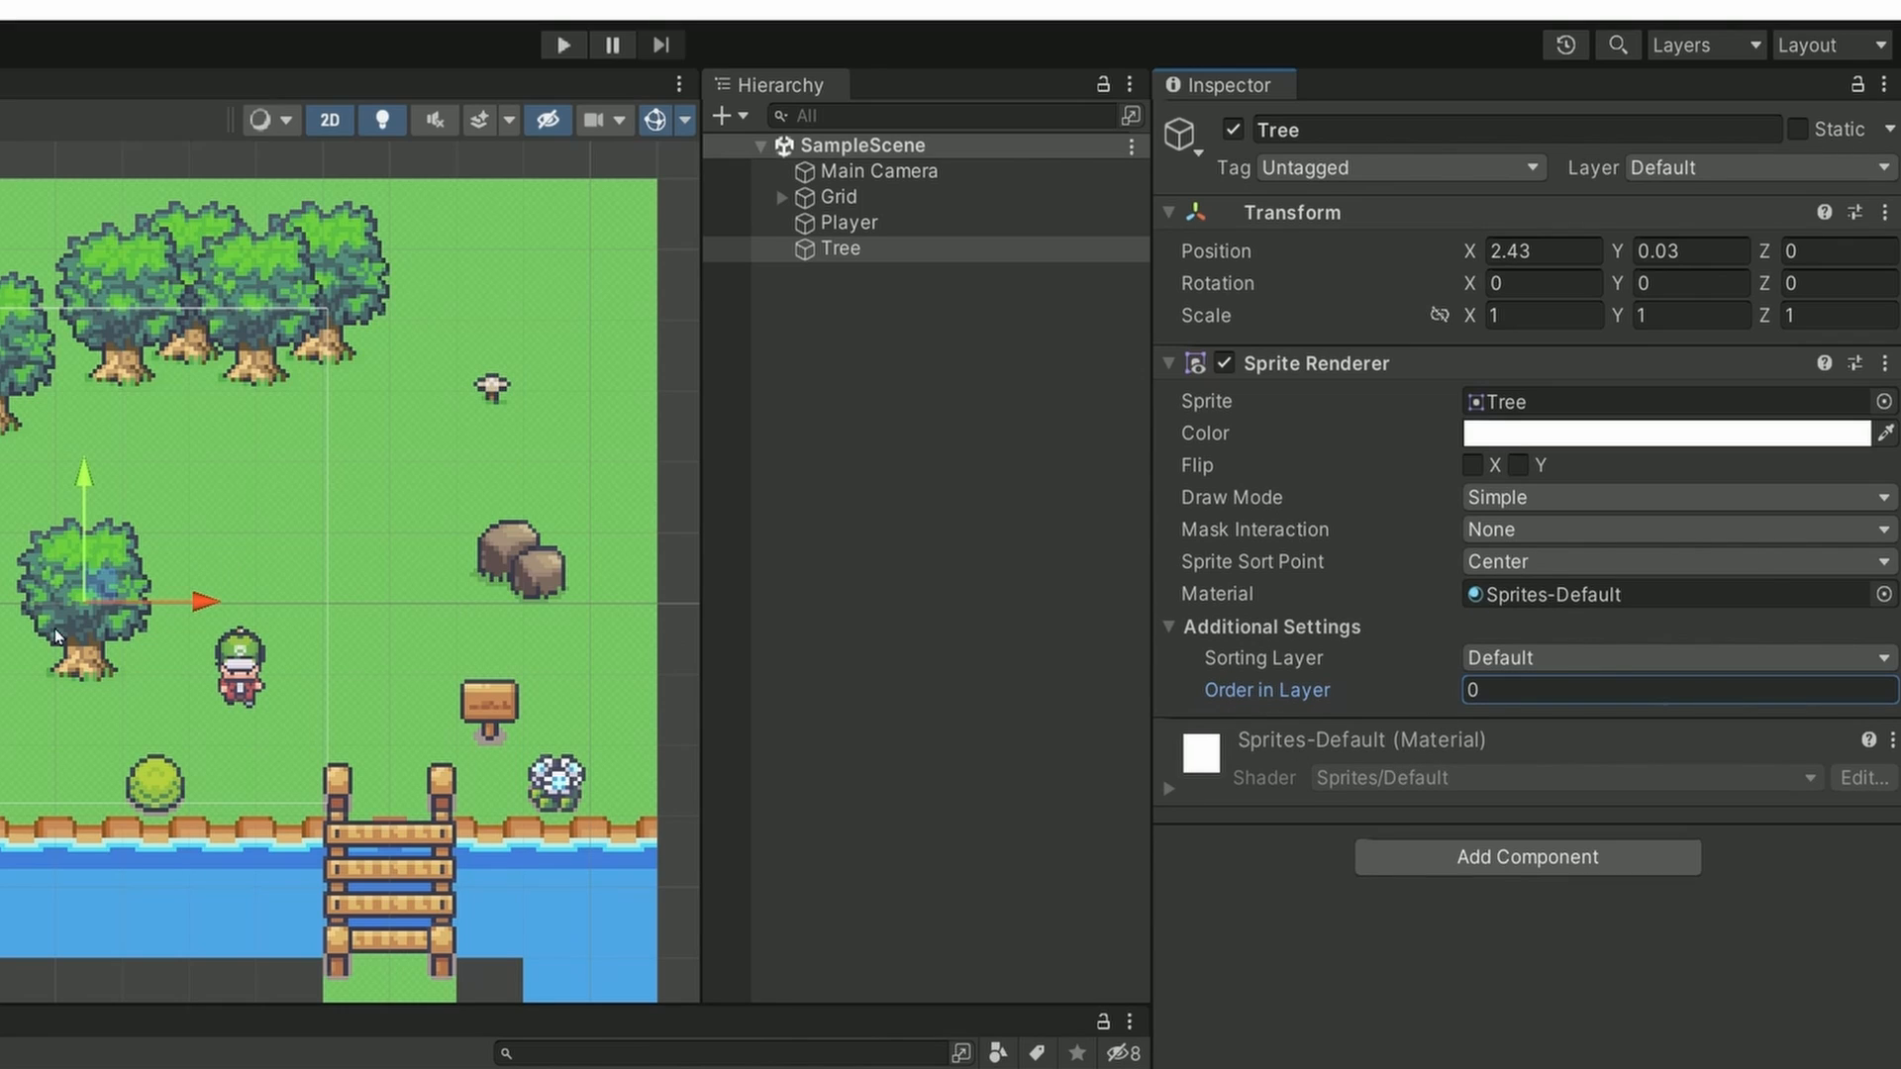
- Select the Player object and check its Order in Layer value
{"action": "left_click", "coordinate": [850, 222]}
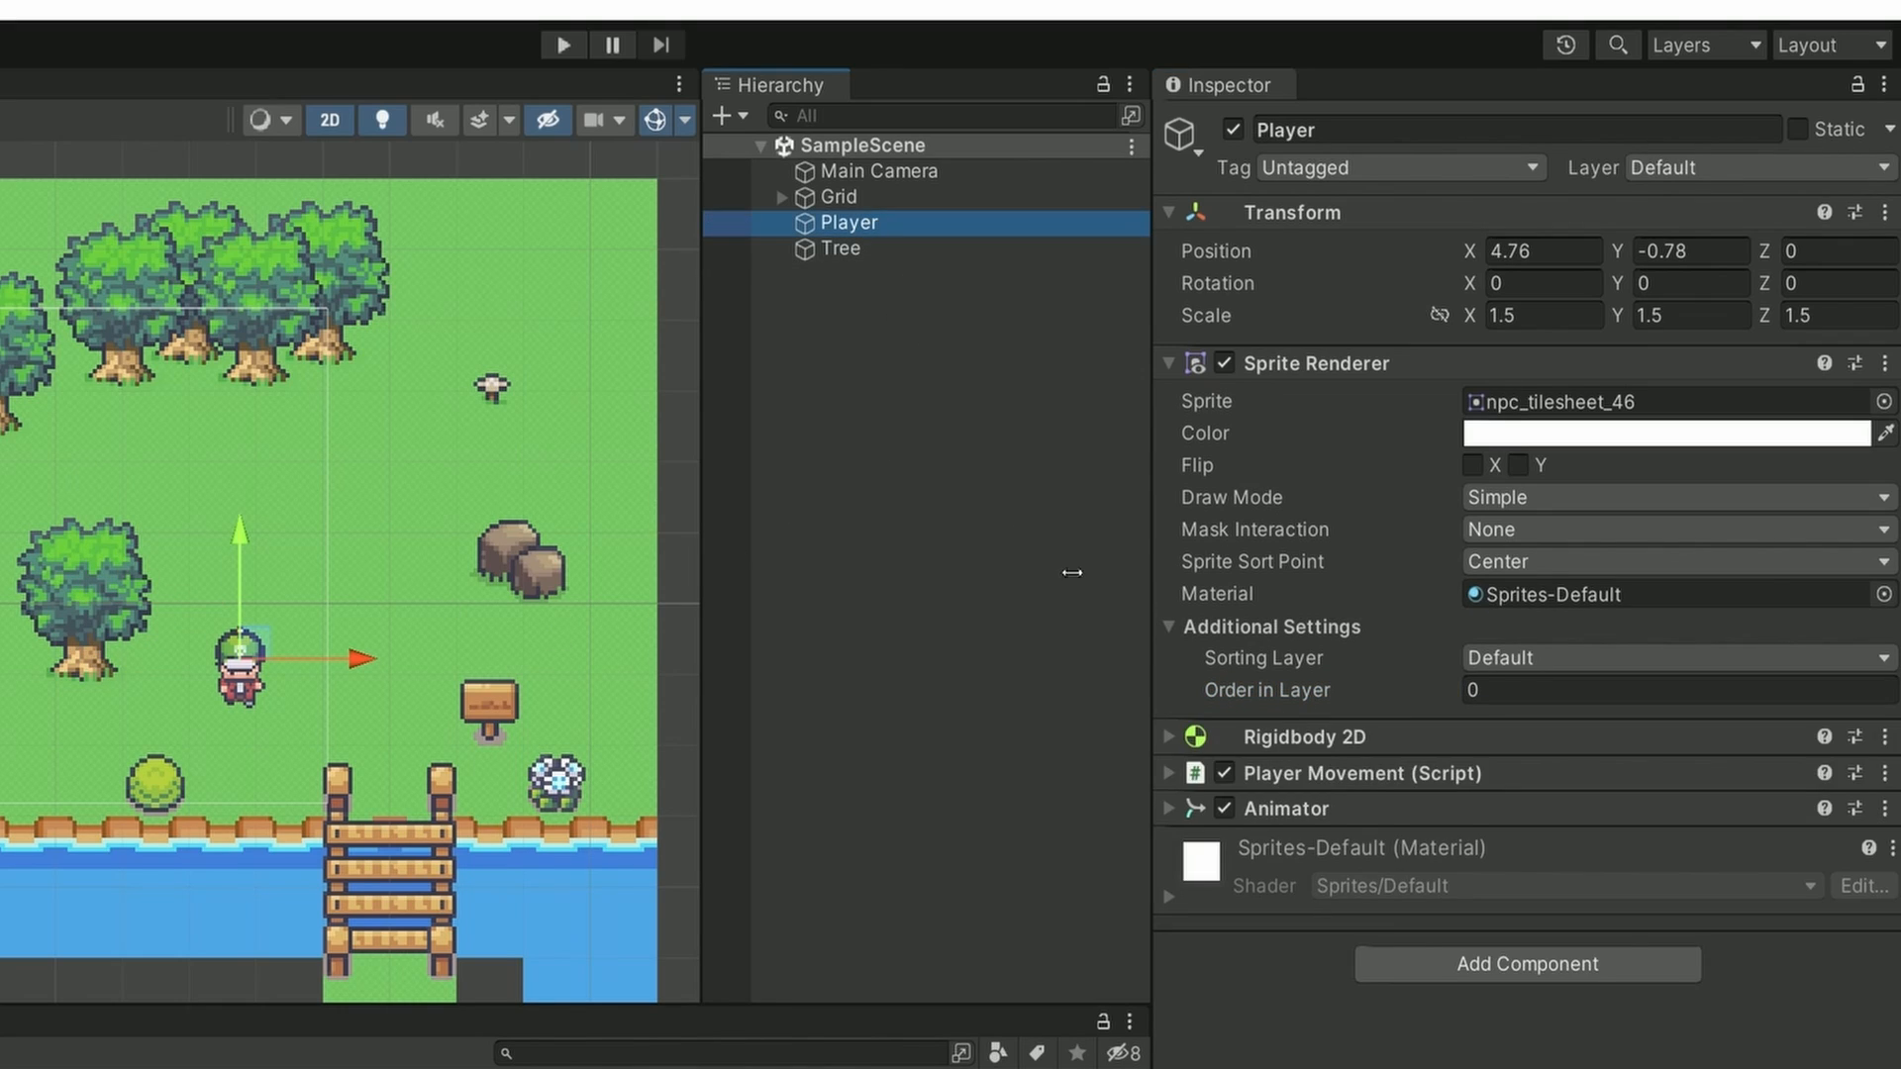
{"action": "mouse_move", "coordinate": [1303, 702]}
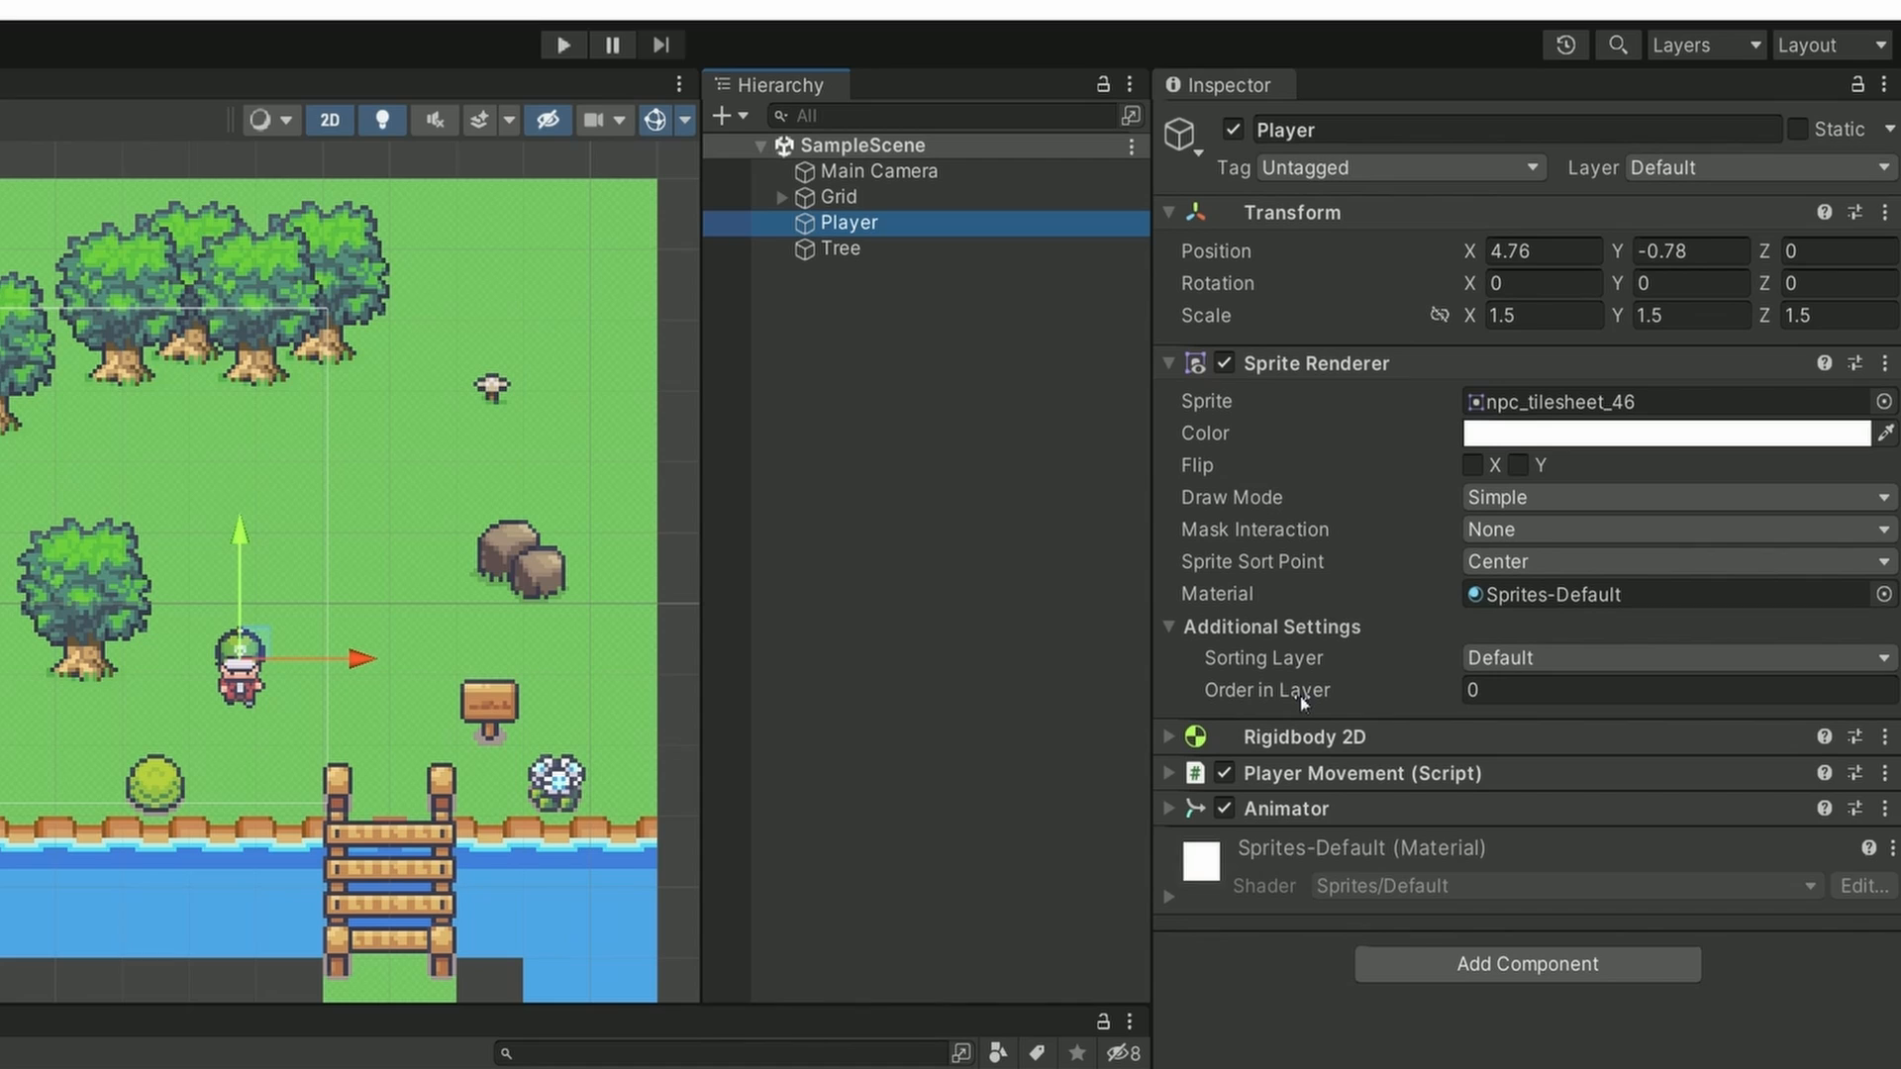
{"action": "left_click", "coordinate": [1673, 690]}
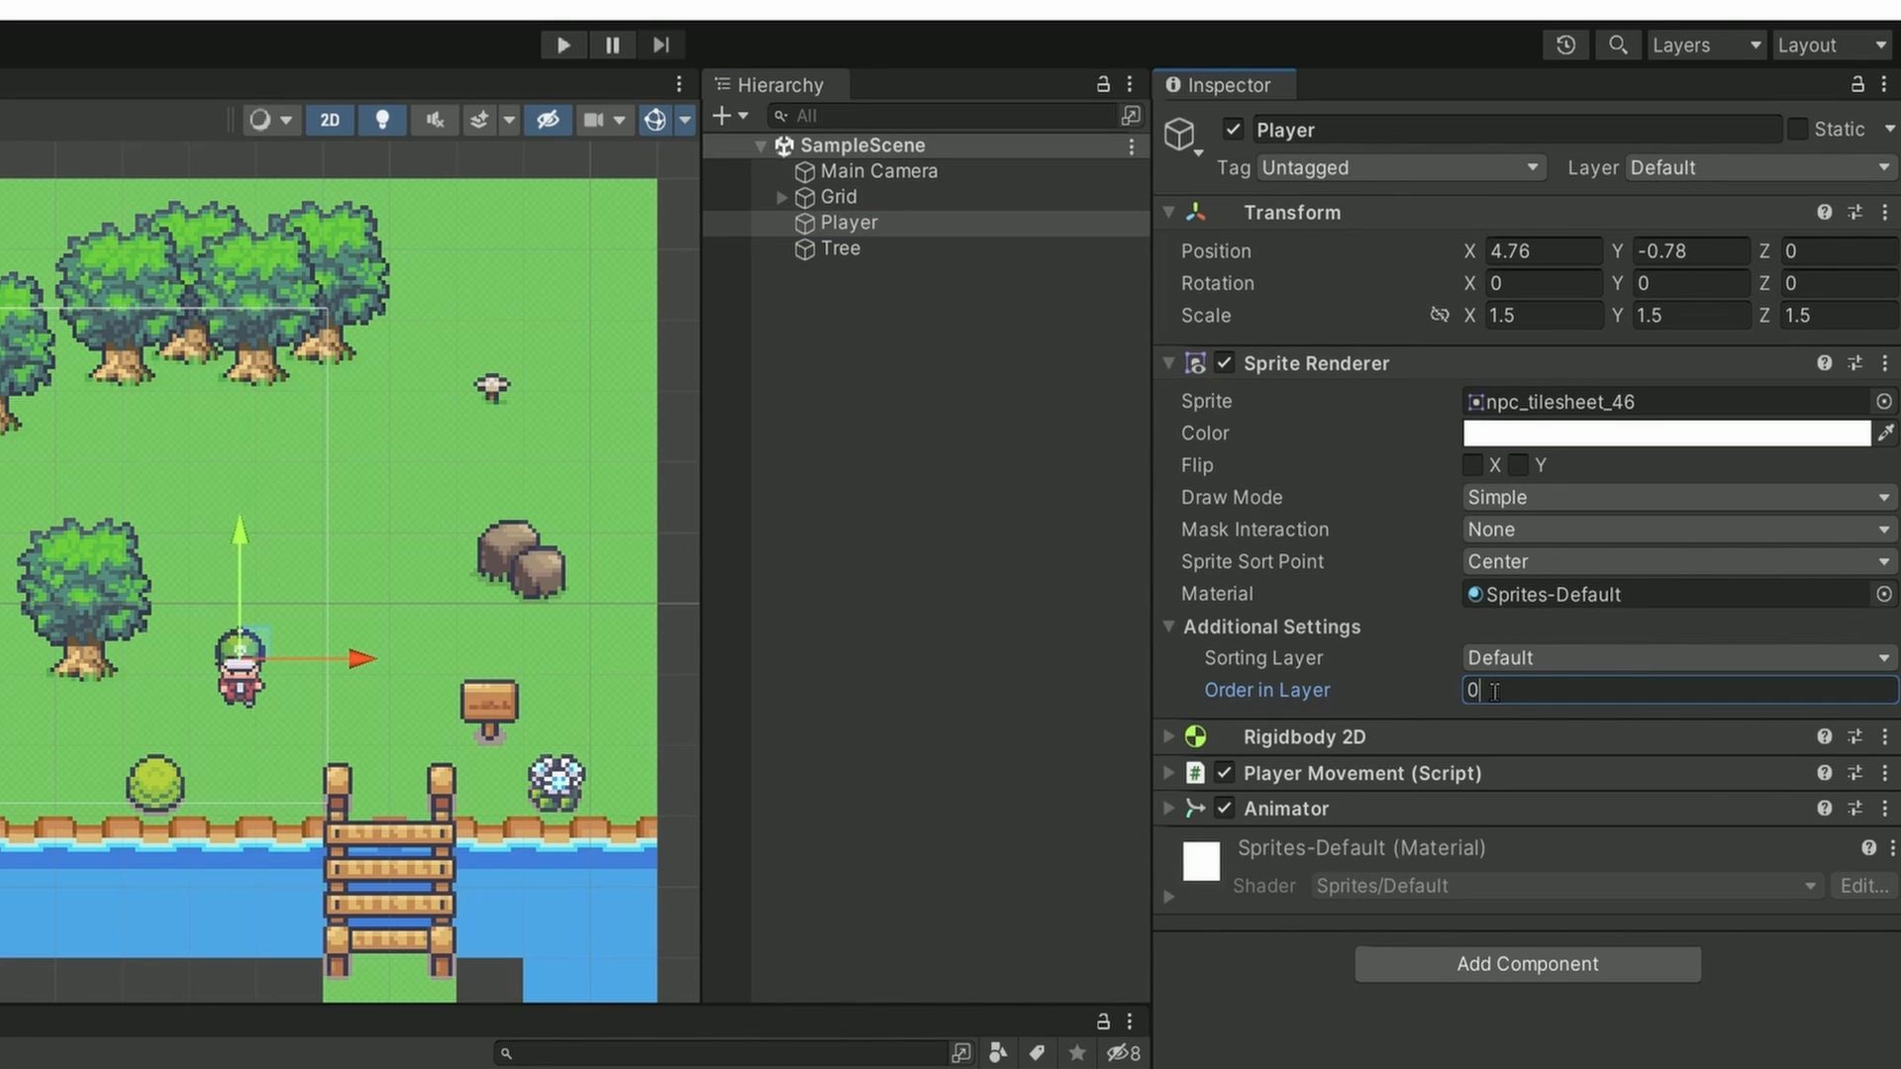
- Bring up Edit > Project Settings on the Graphics page with transparency sort options
{"action": "left_click", "coordinate": [32, 9]}
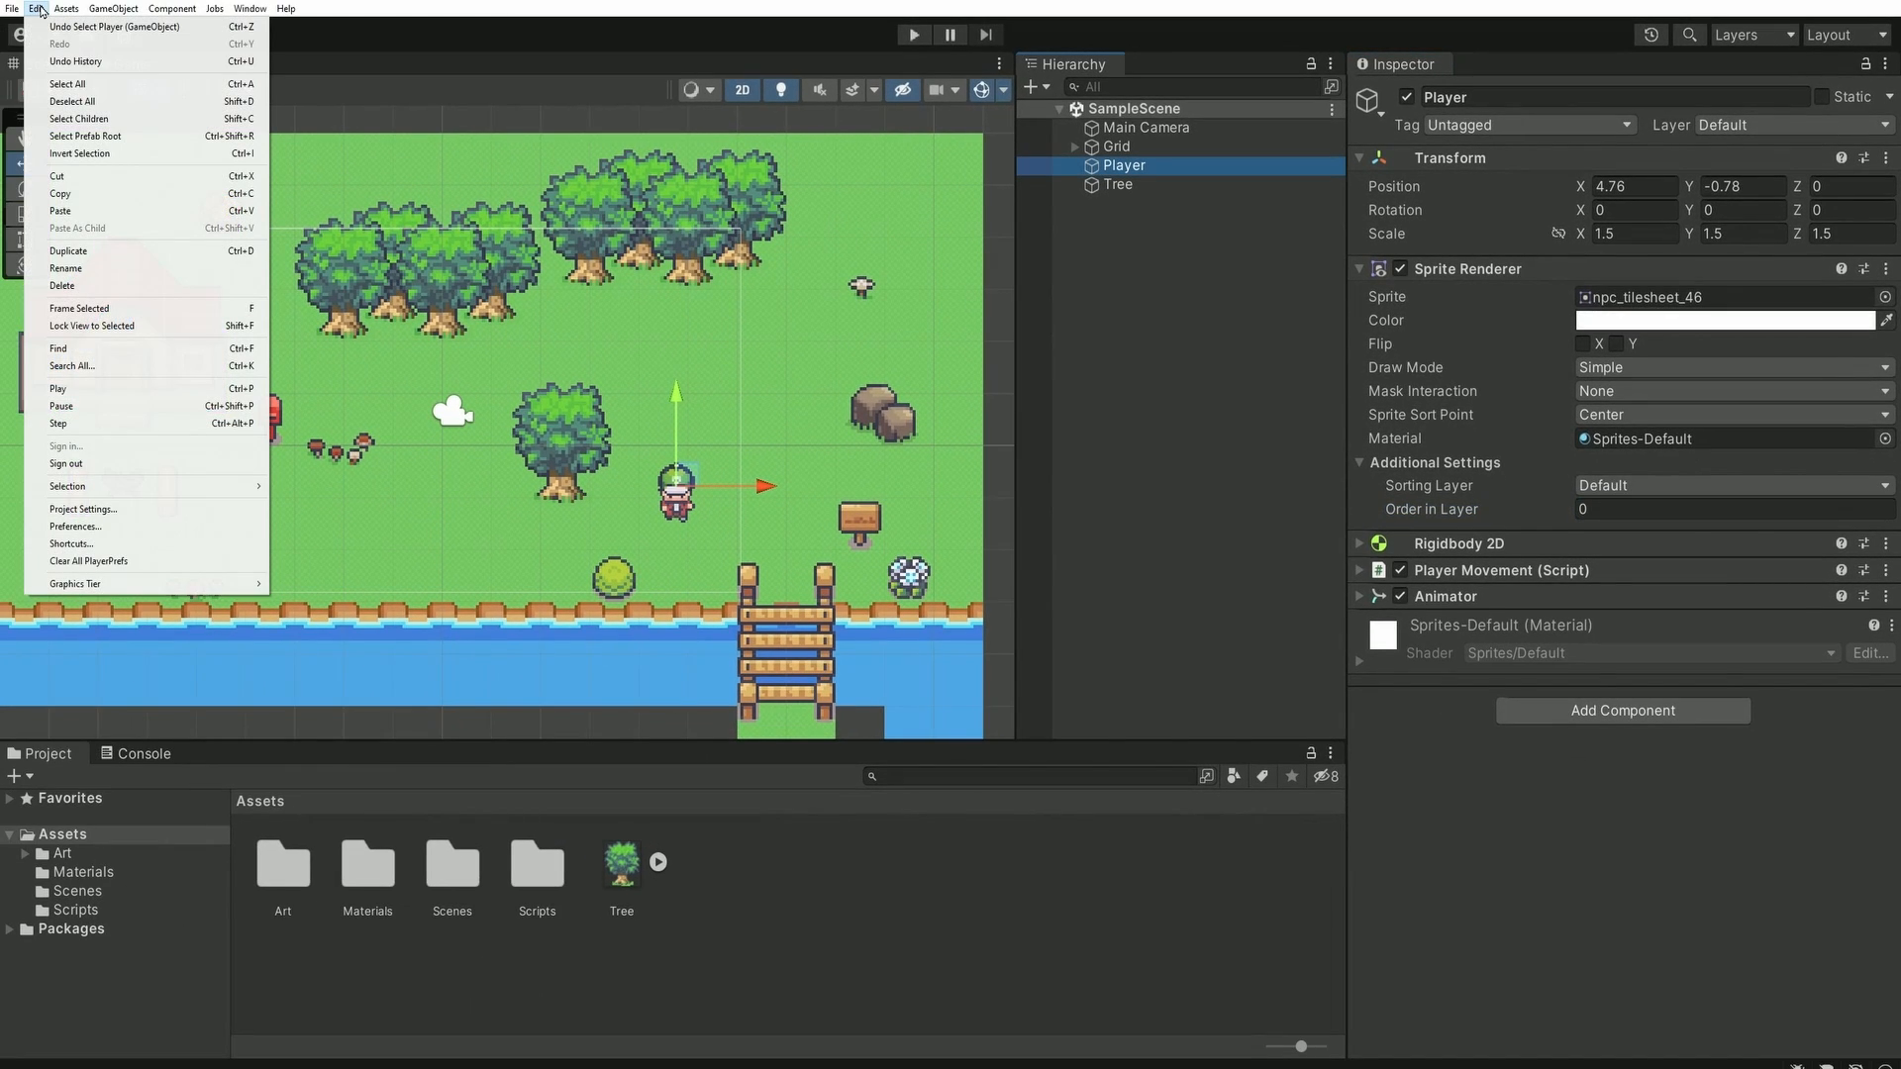
{"action": "mouse_move", "coordinate": [81, 508]}
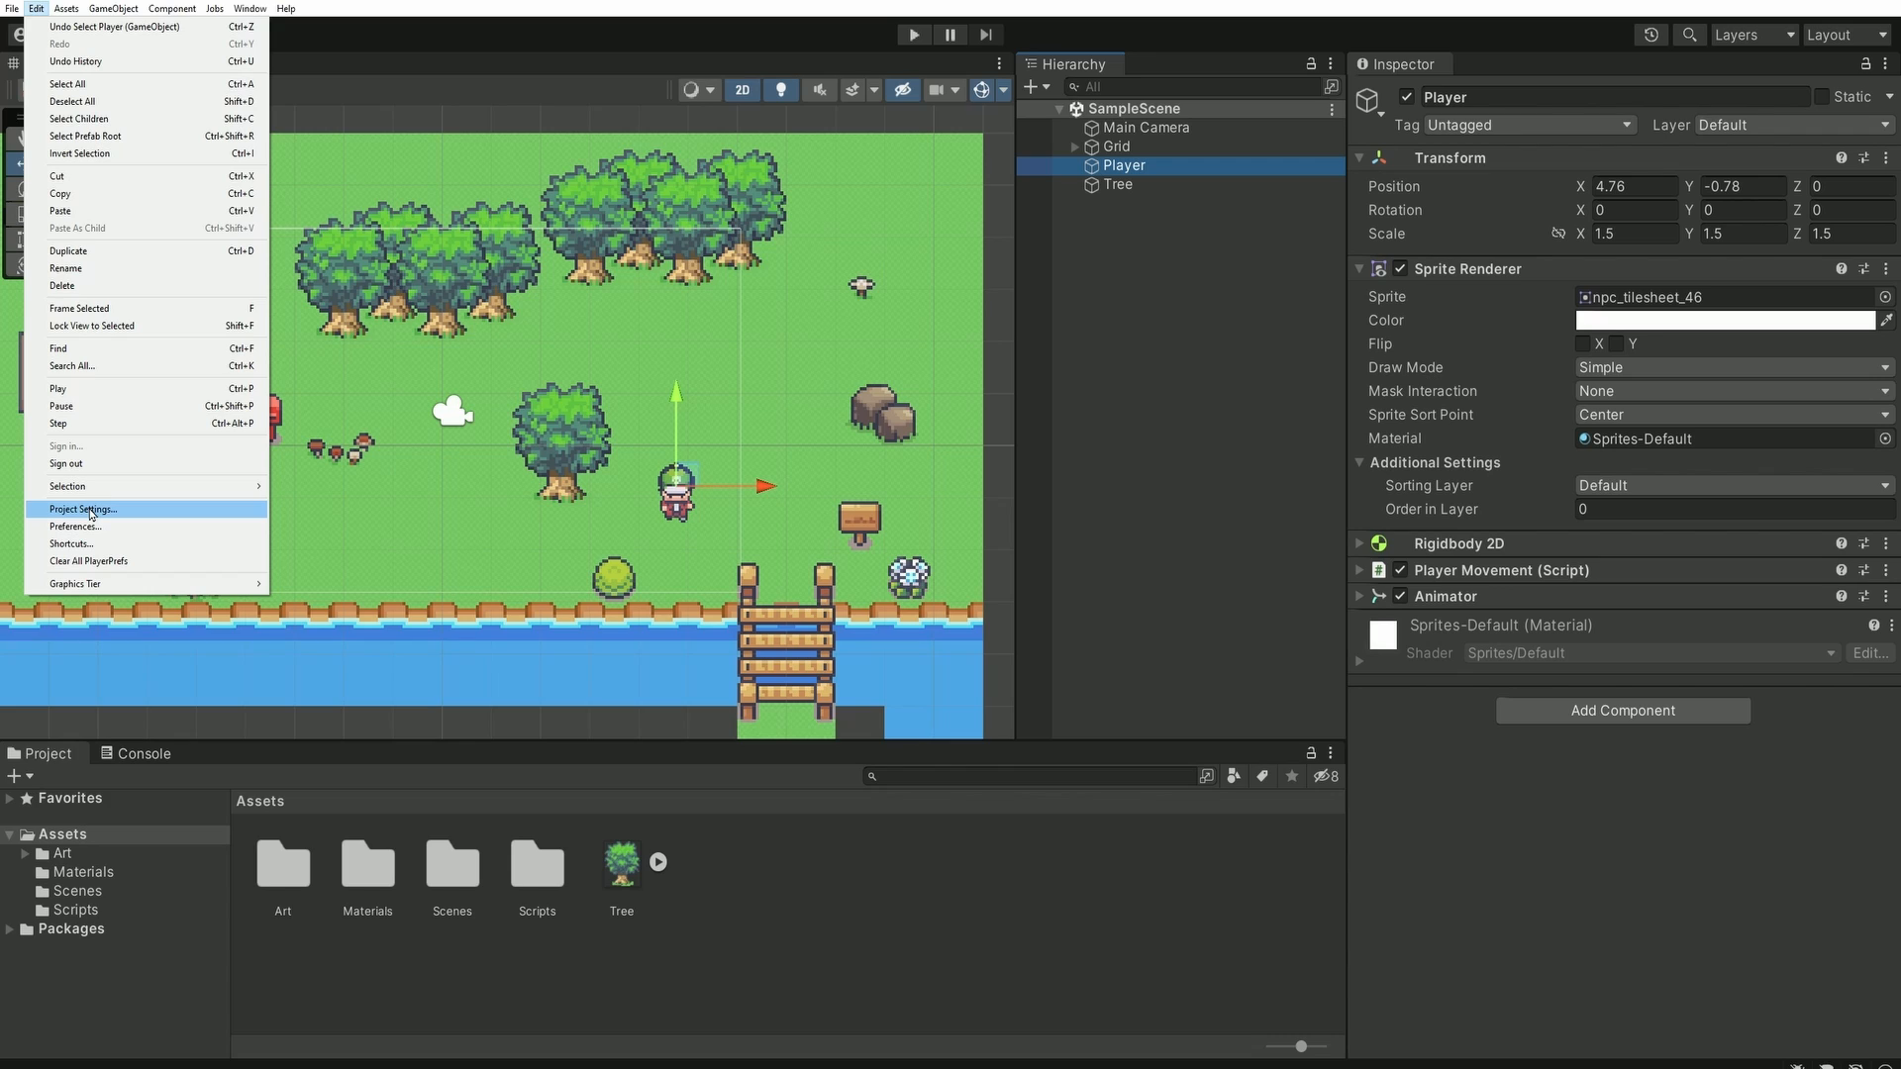
{"action": "left_click", "coordinate": [81, 507]}
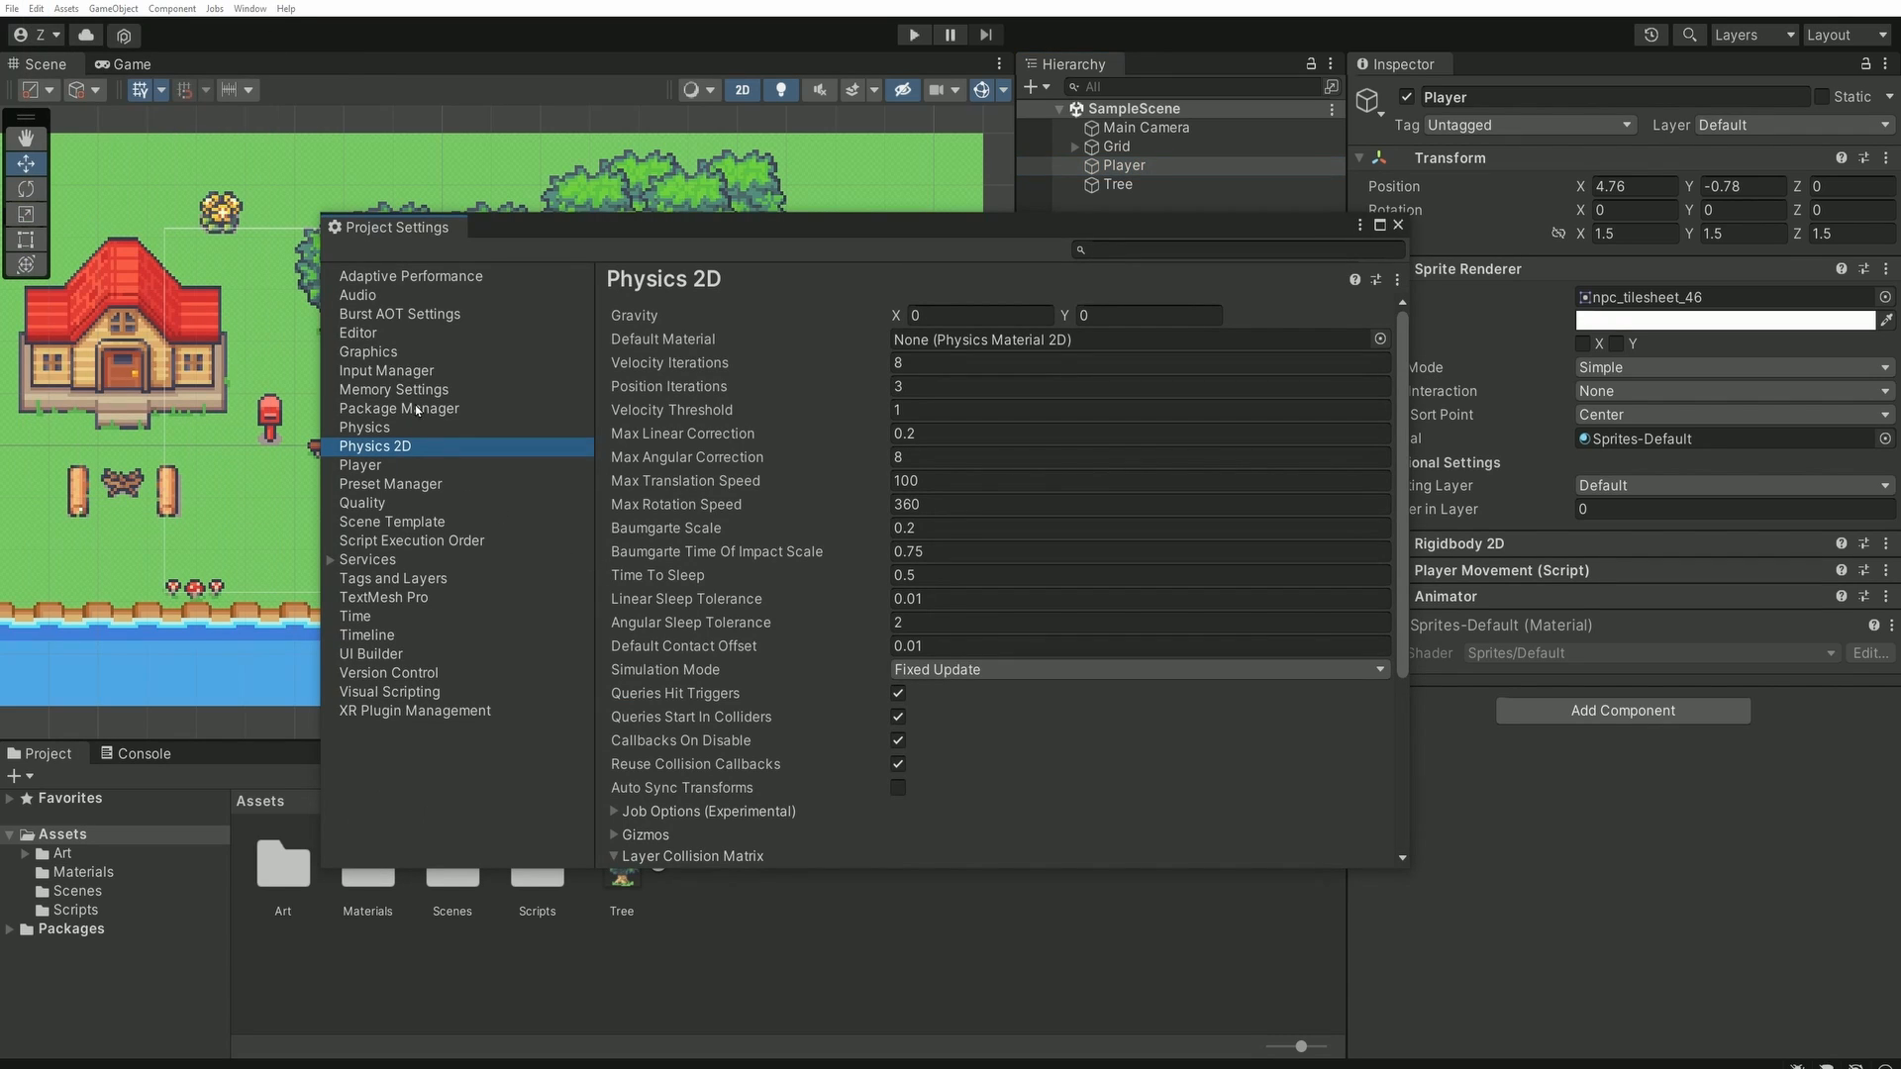
{"action": "left_click", "coordinate": [368, 352]}
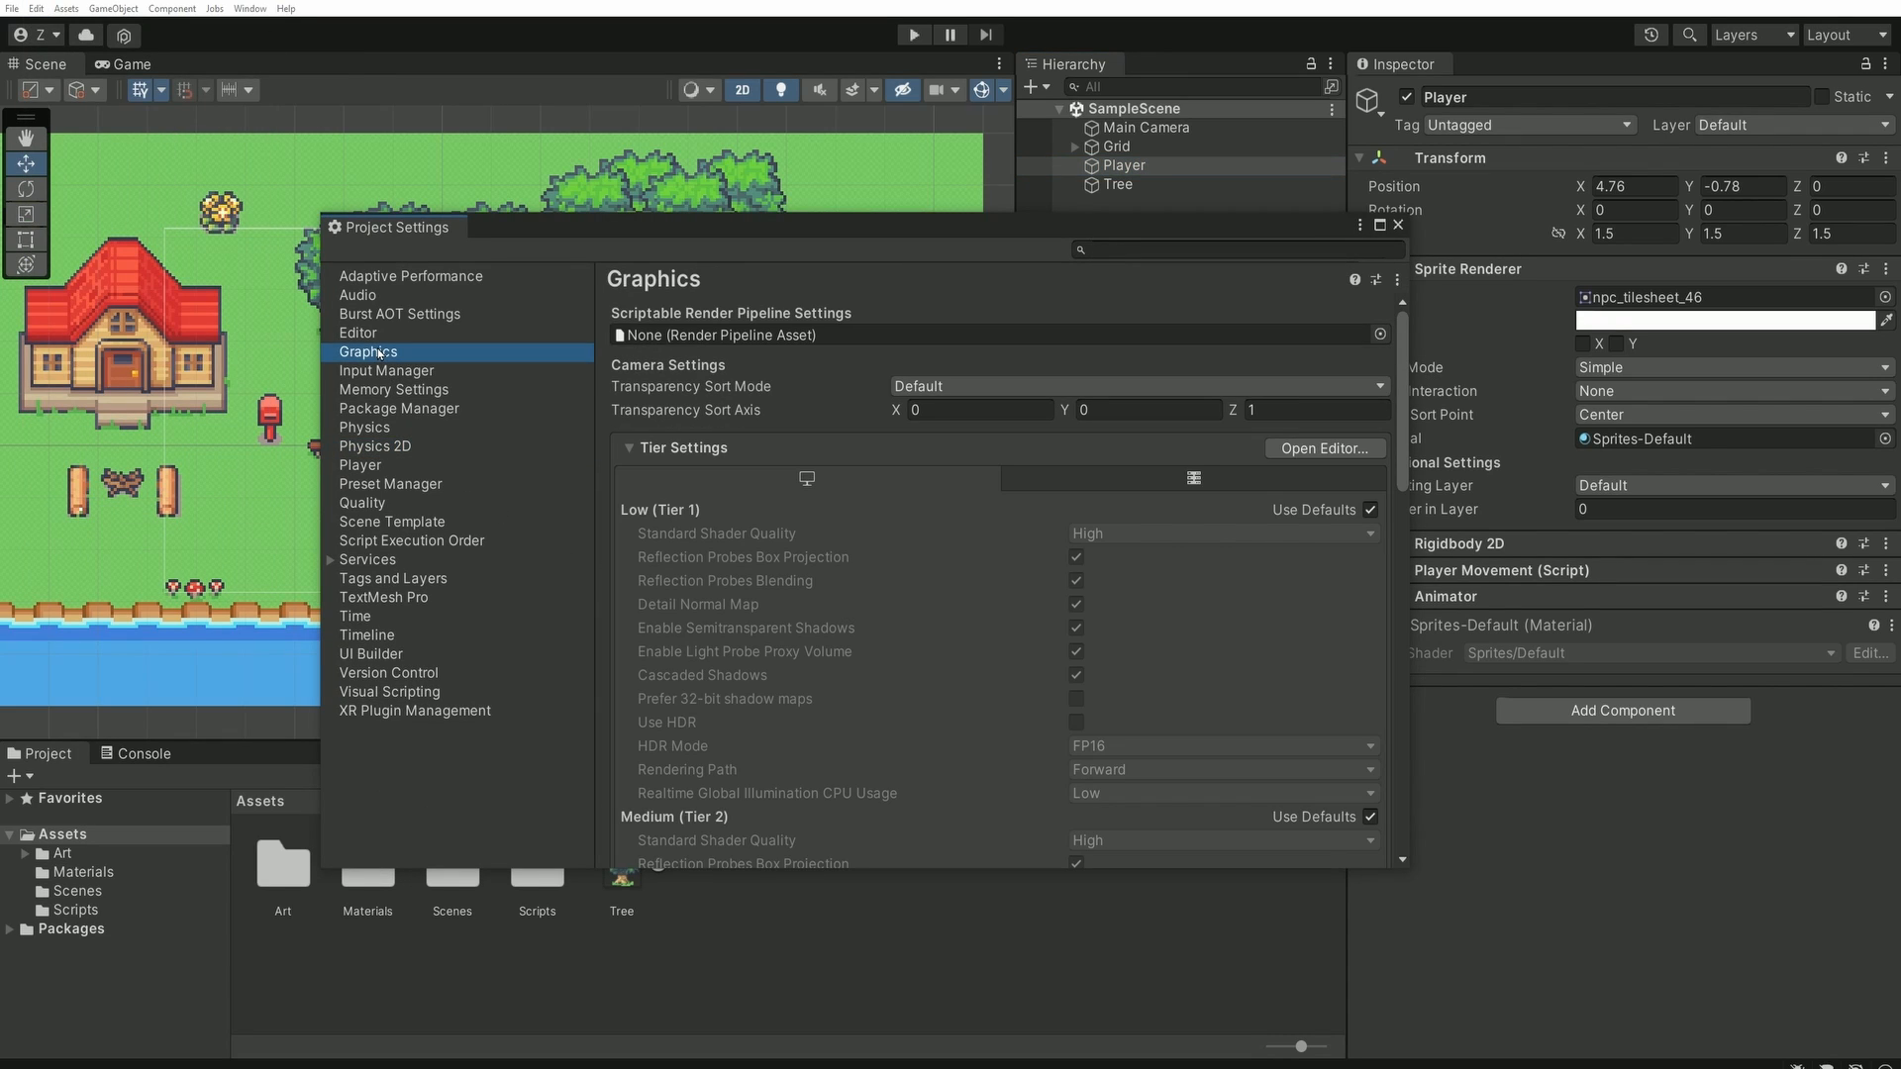
{"action": "mouse_move", "coordinate": [826, 437]}
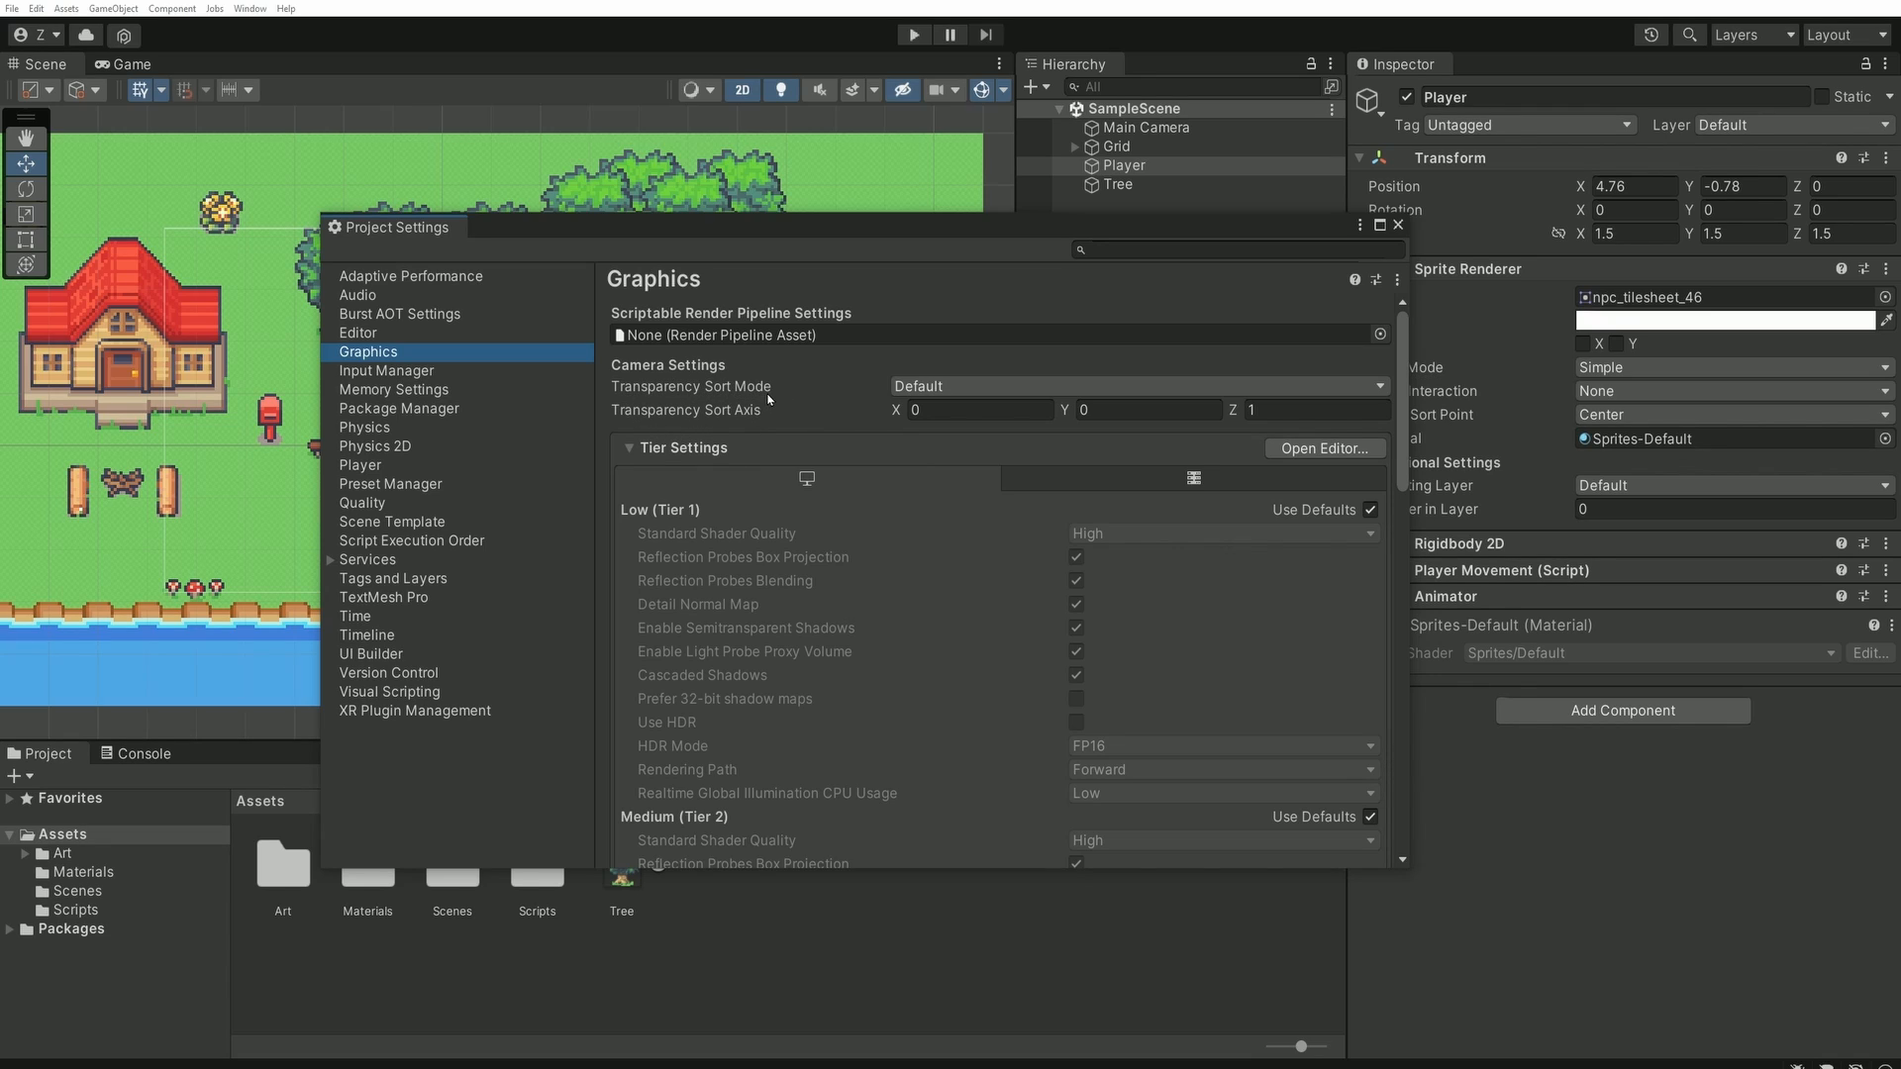
{"action": "mouse_move", "coordinate": [775, 414]}
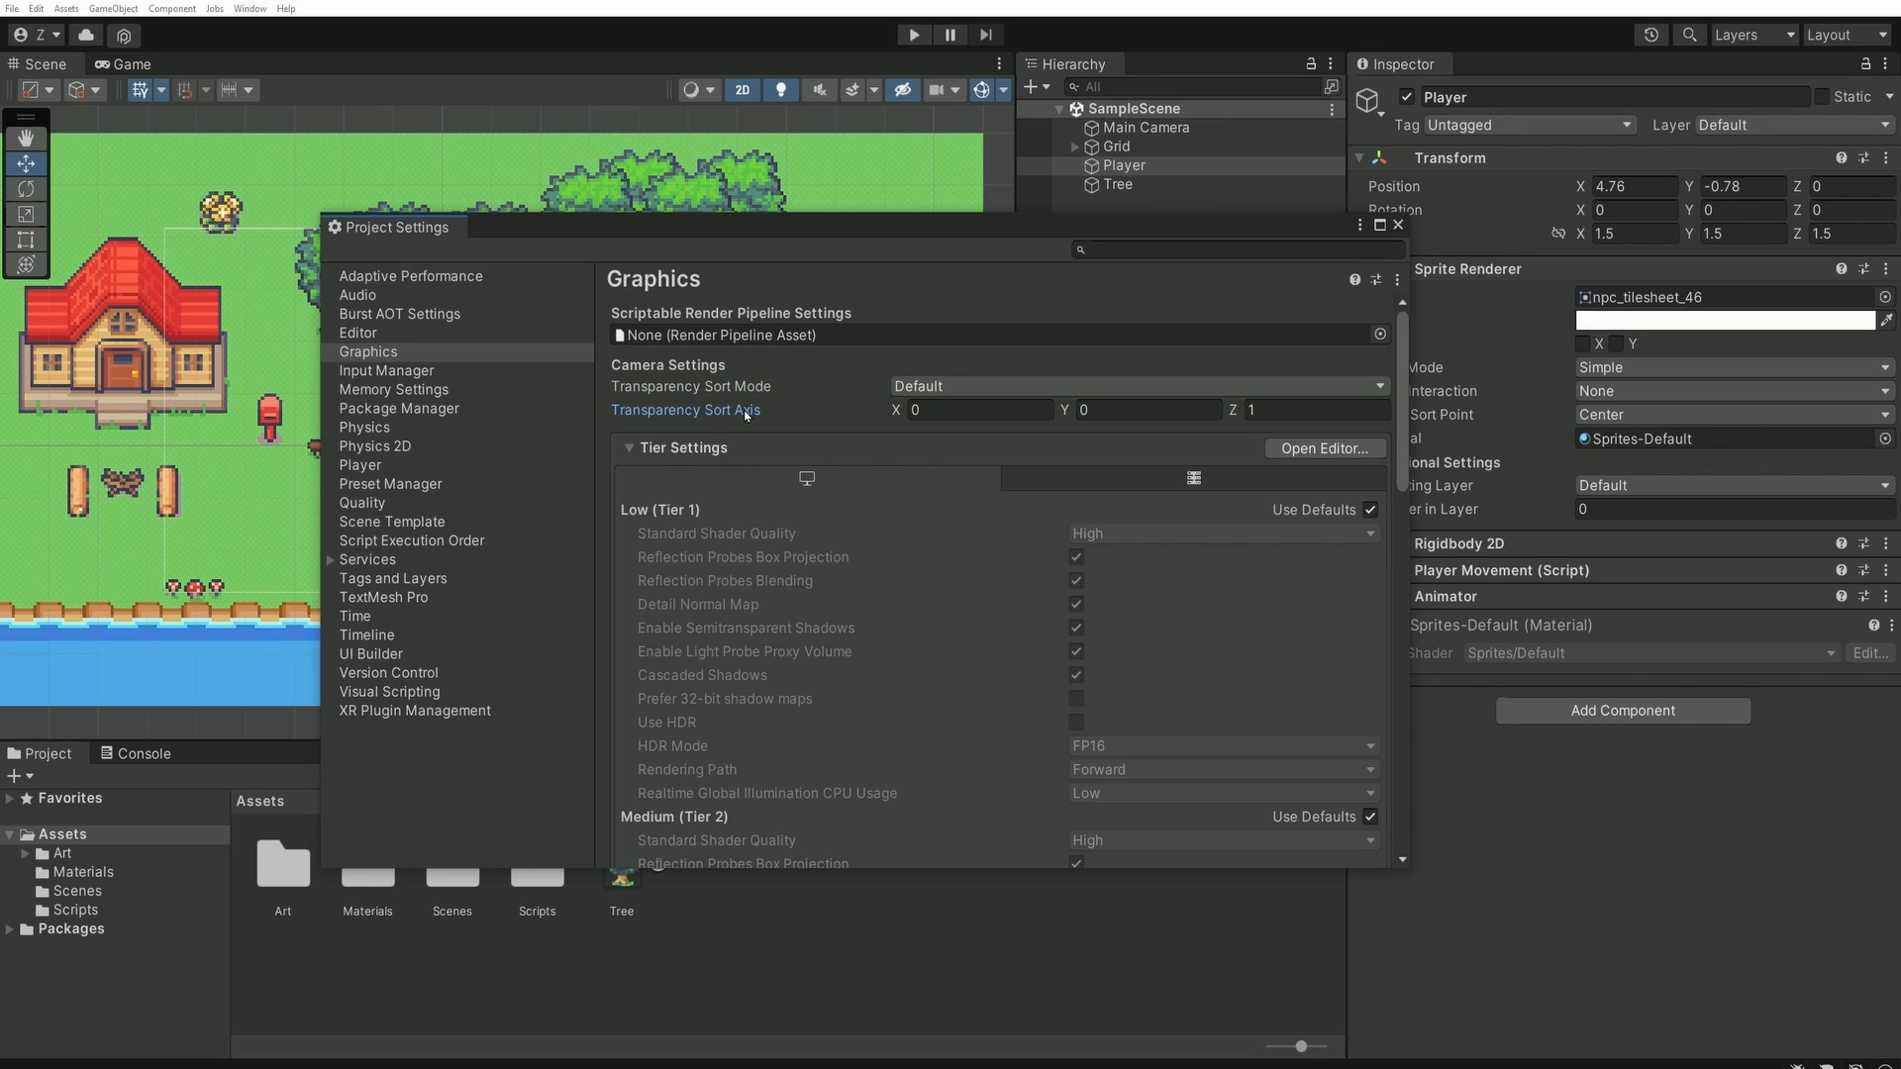
{"action": "mouse_move", "coordinate": [1005, 439]}
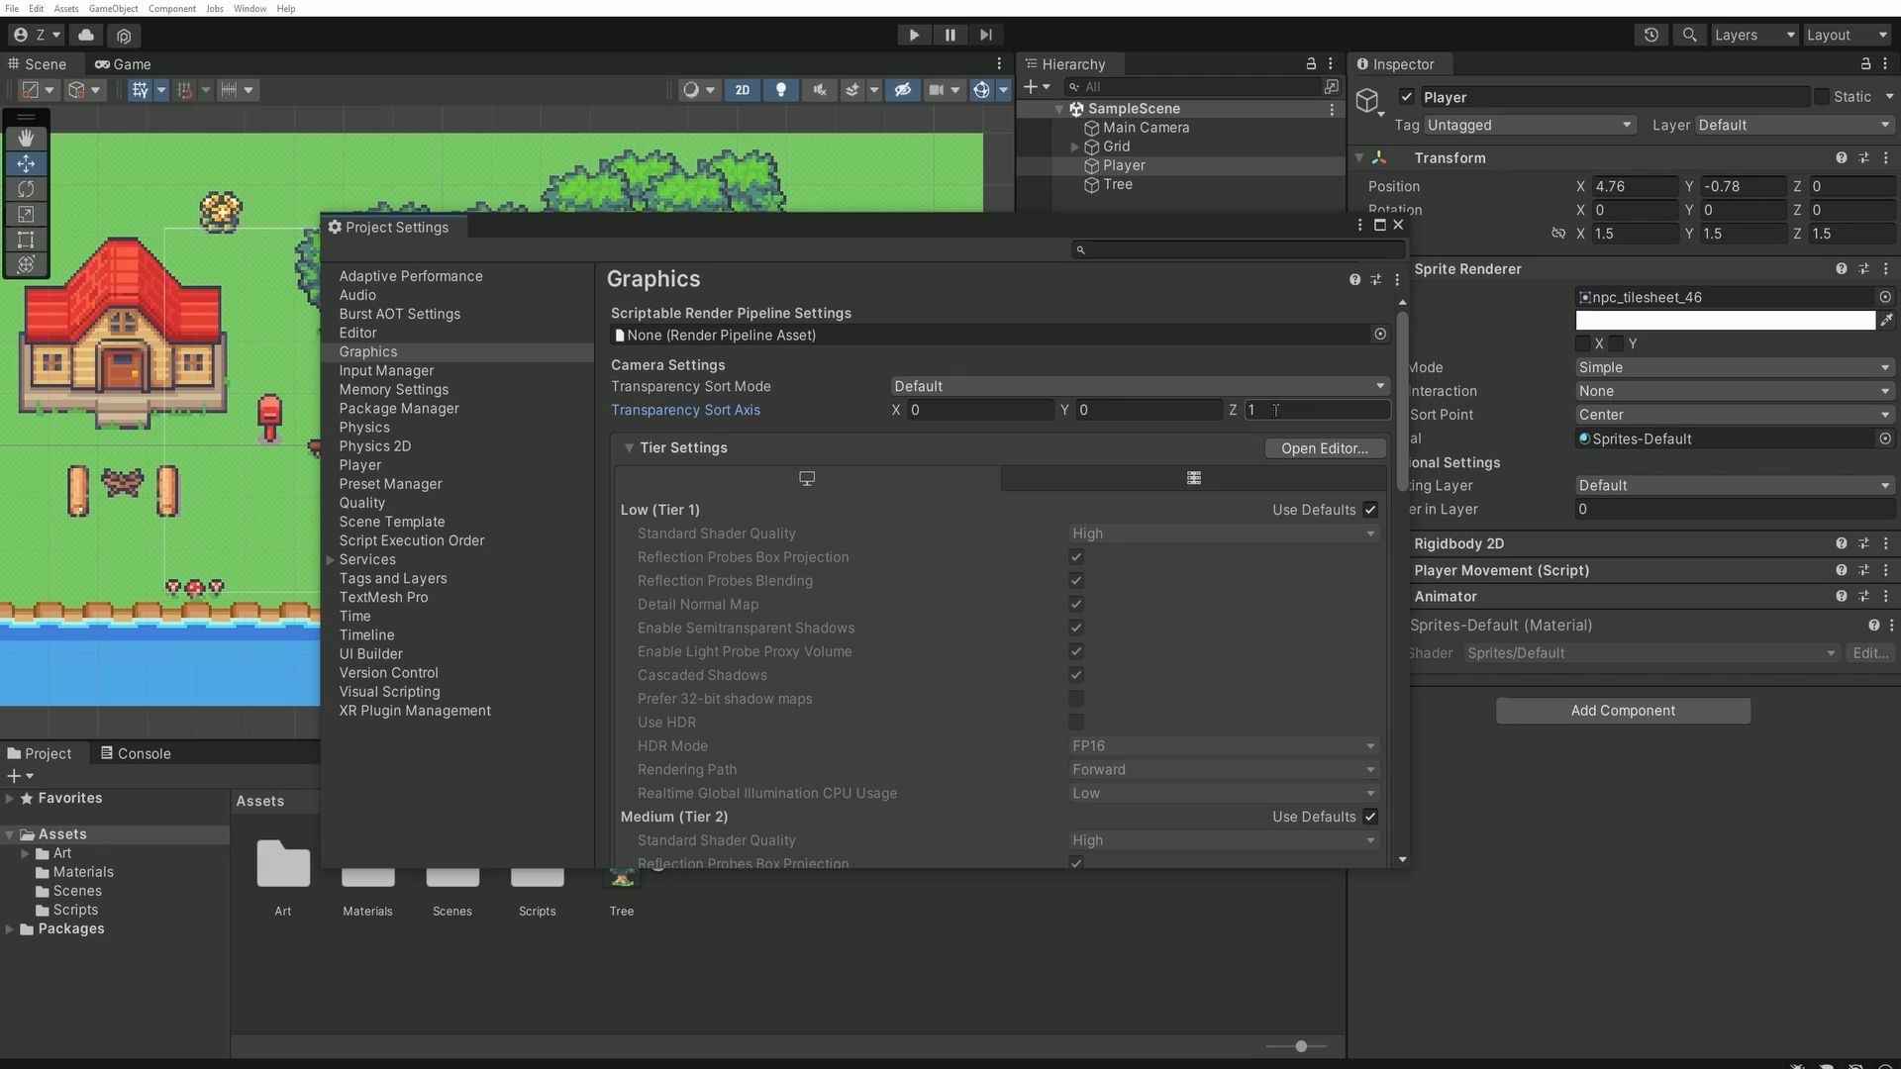
{"action": "left_click", "coordinate": [1316, 408]}
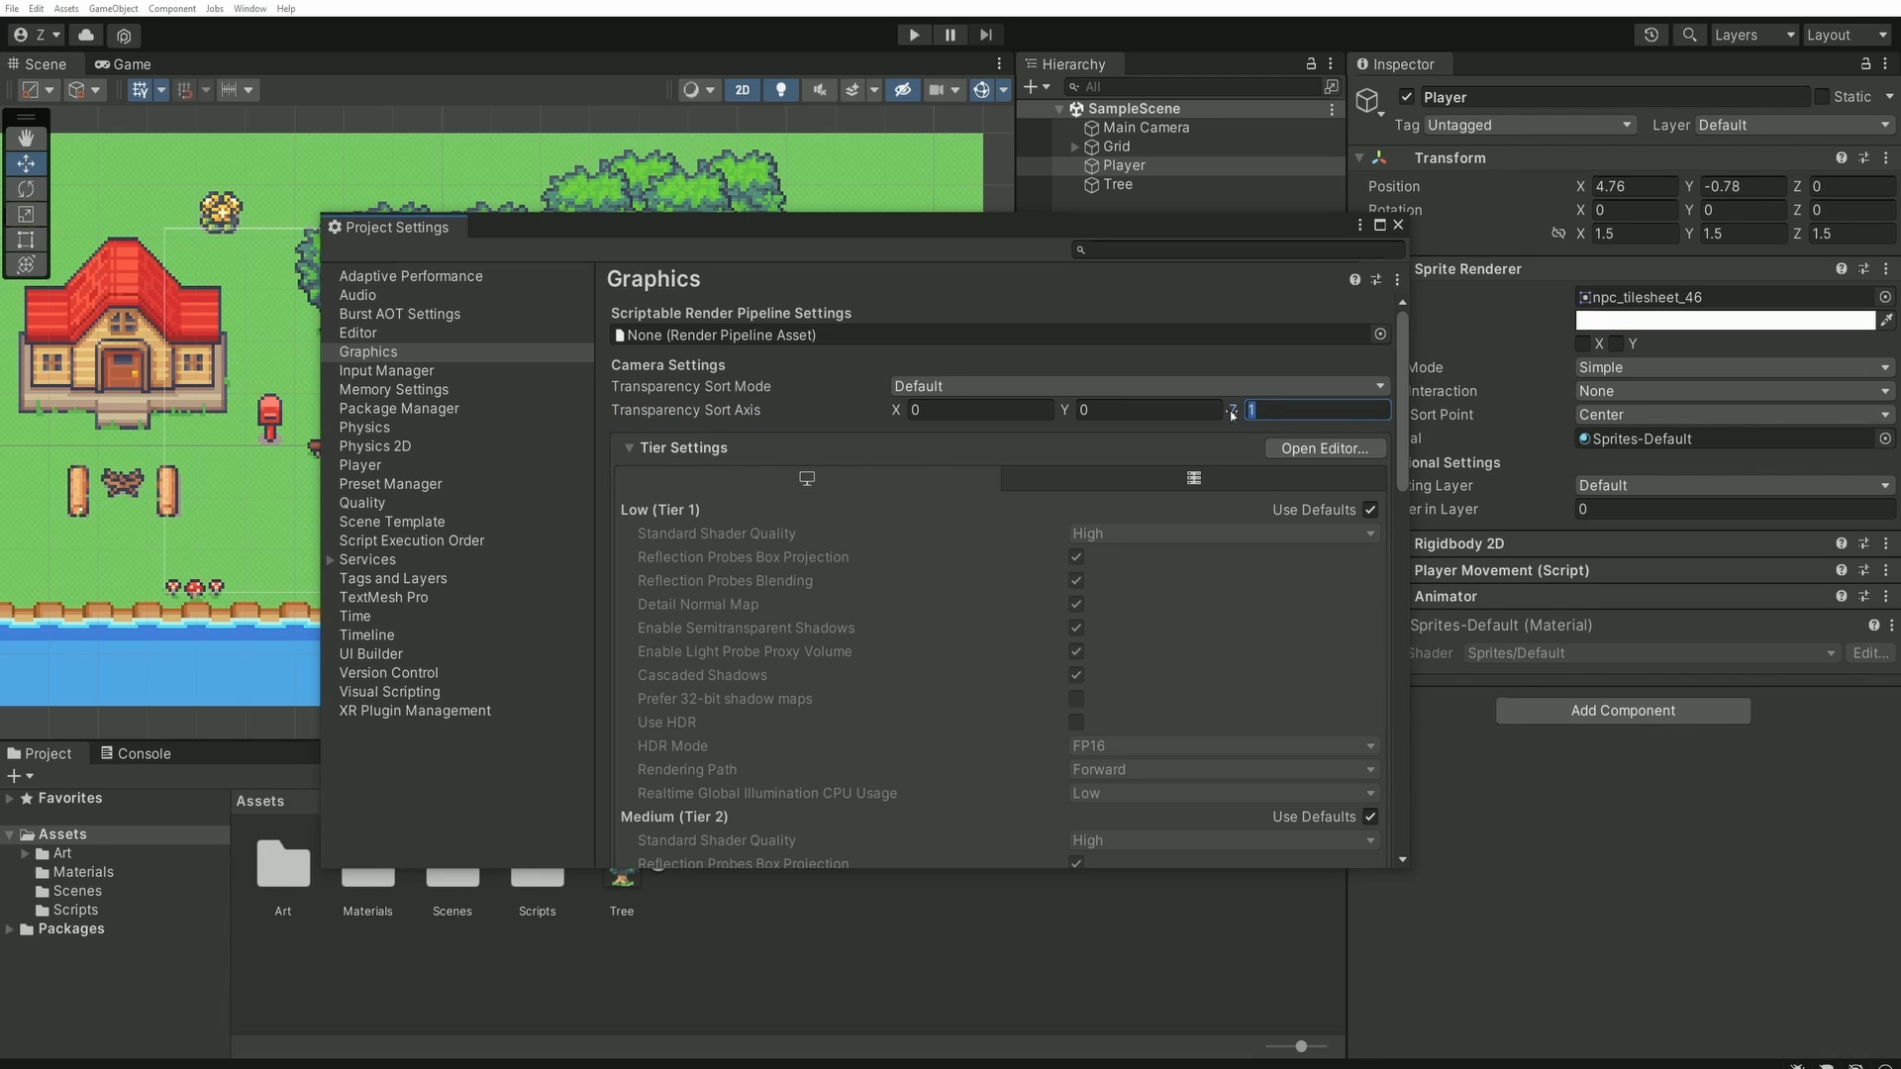
{"action": "mouse_move", "coordinate": [1249, 431]}
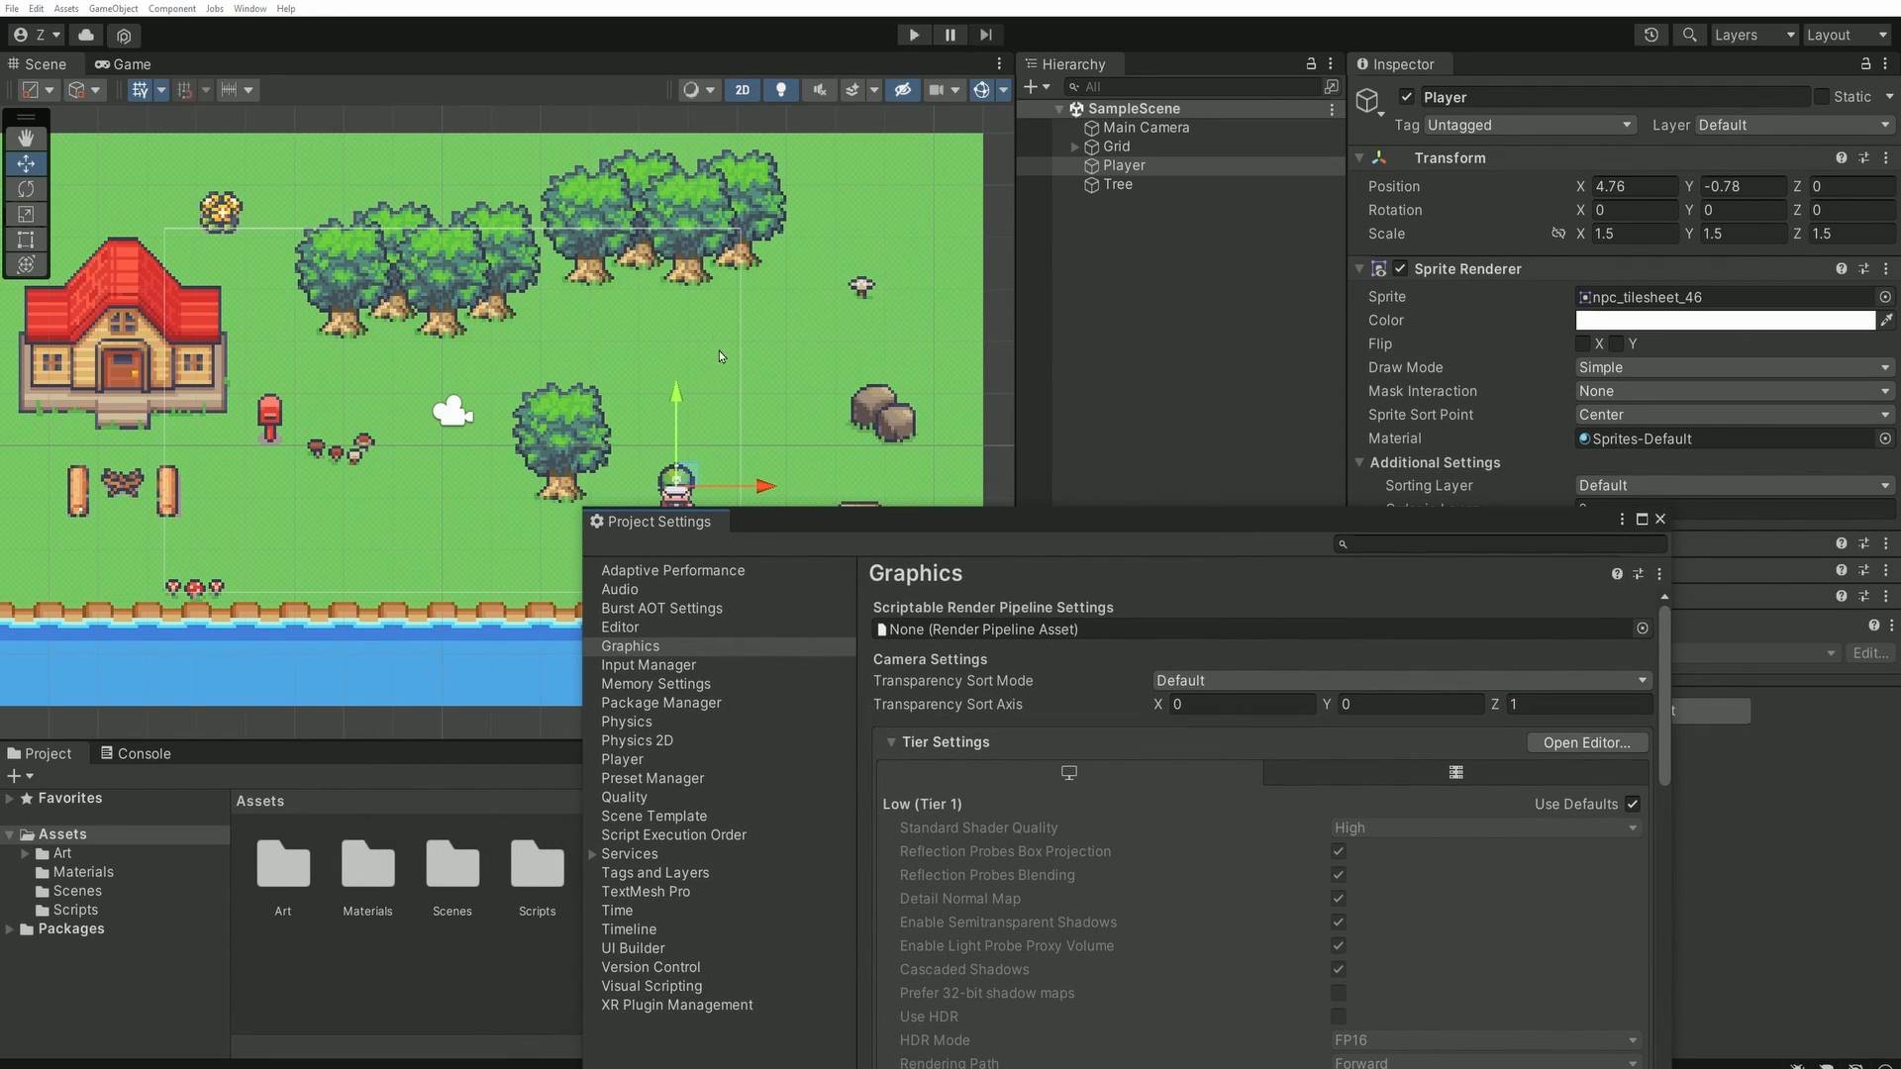
{"action": "mouse_move", "coordinate": [697, 307]}
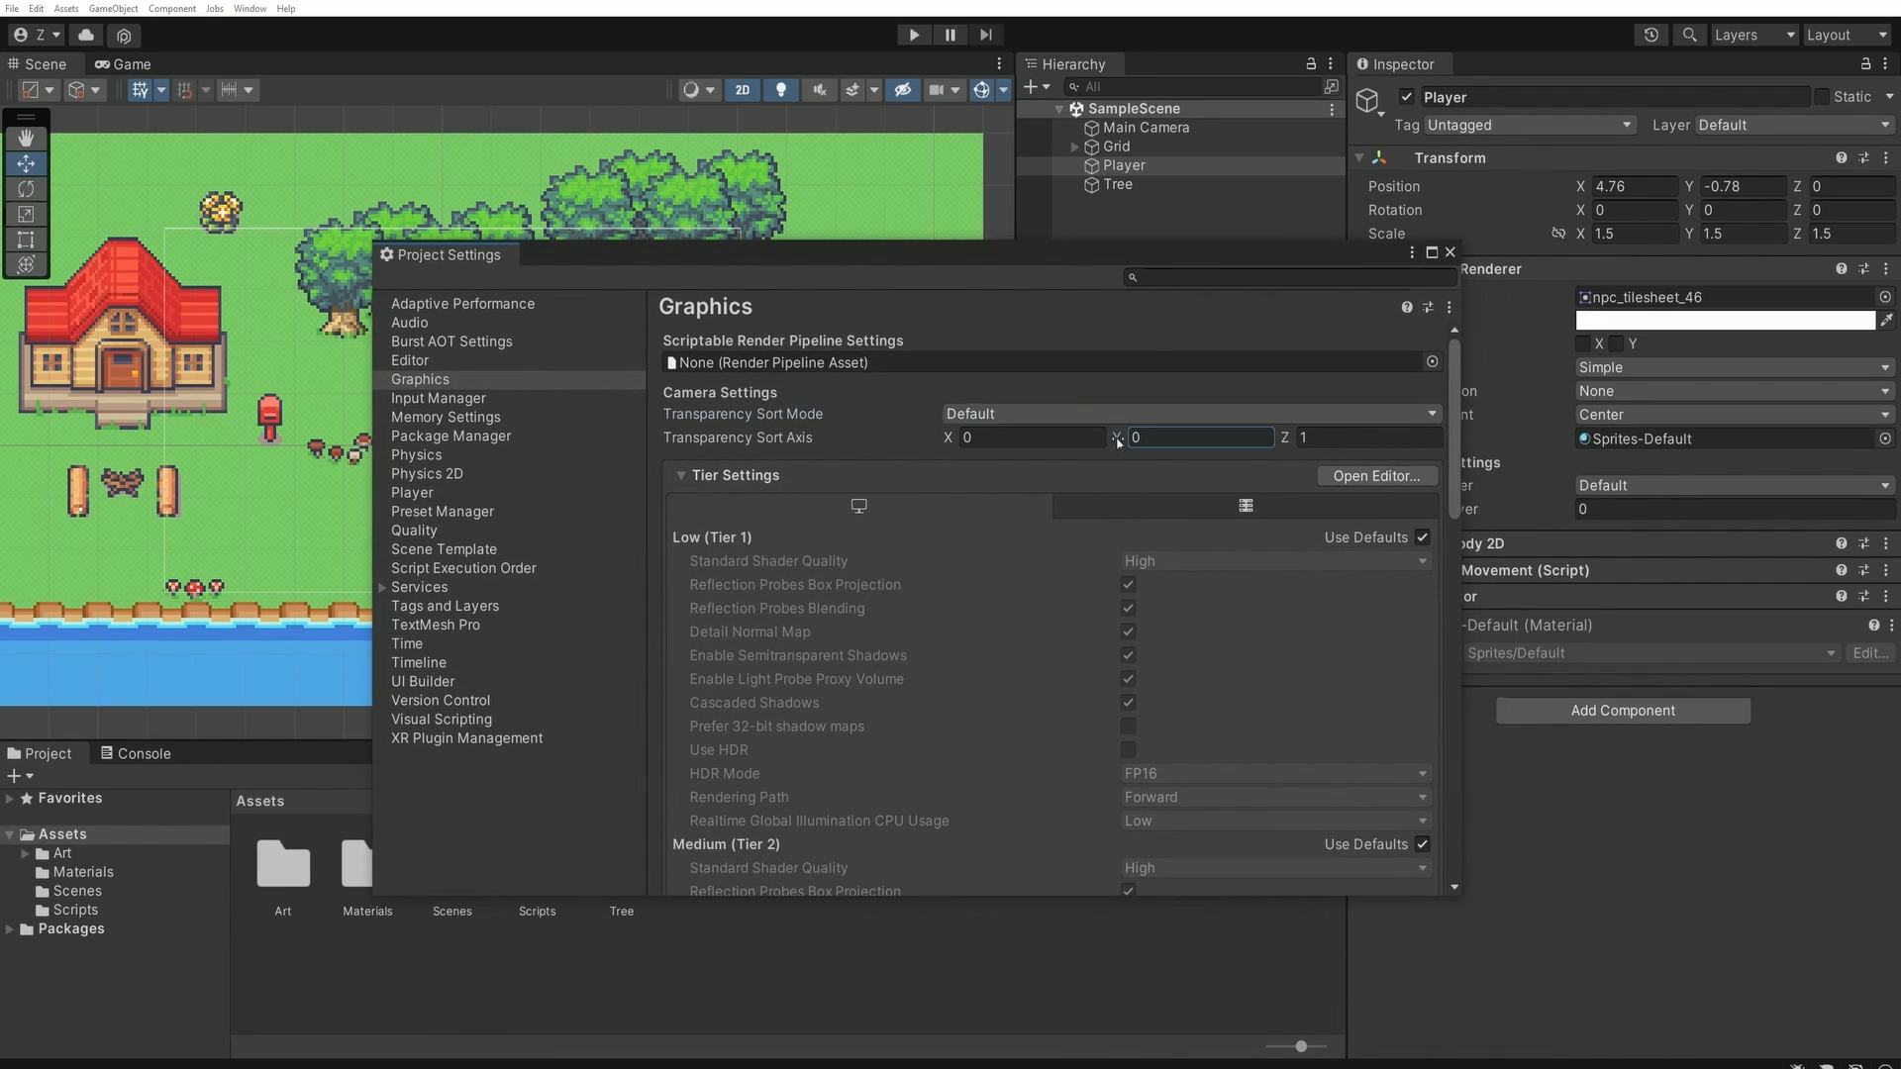
- Set Transparency Sort Mode to Custom Axis, test walking around the tree in play, then stop
{"action": "left_click", "coordinate": [1188, 414]}
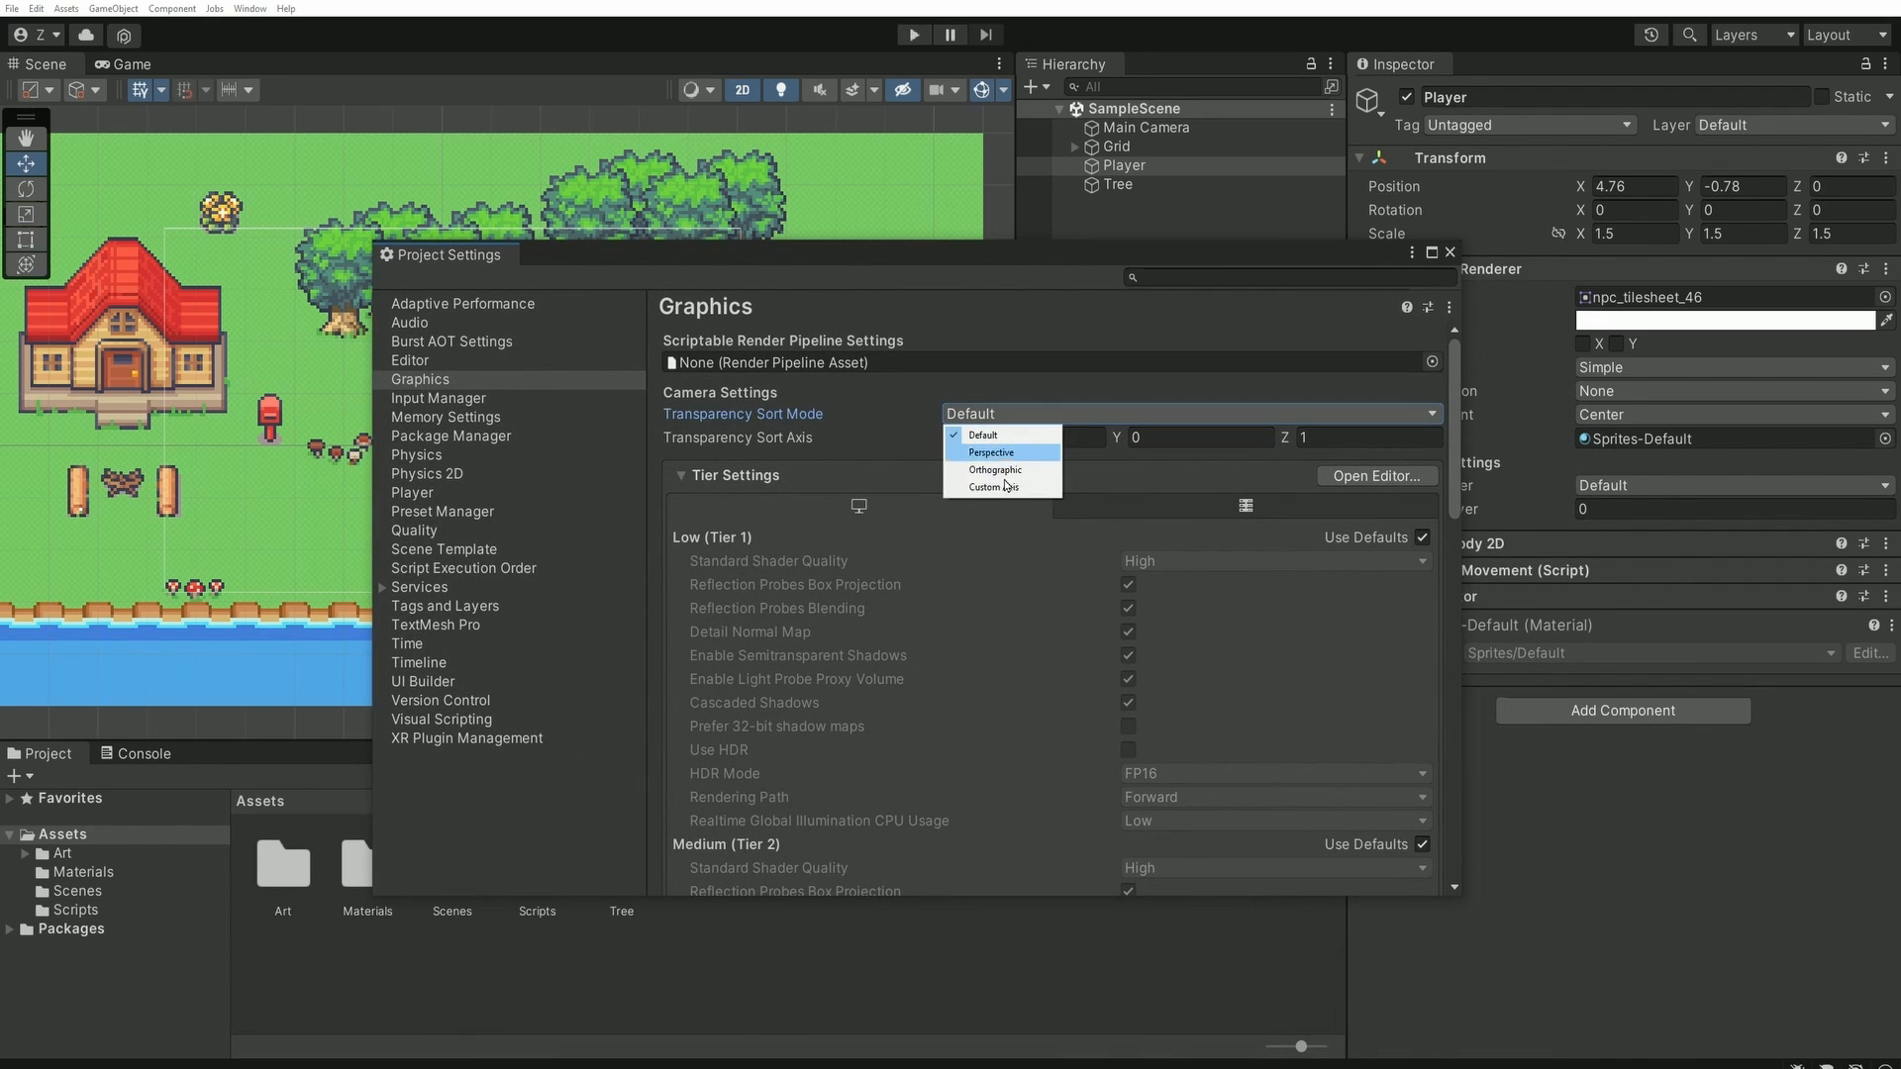
{"action": "left_click", "coordinate": [993, 486]}
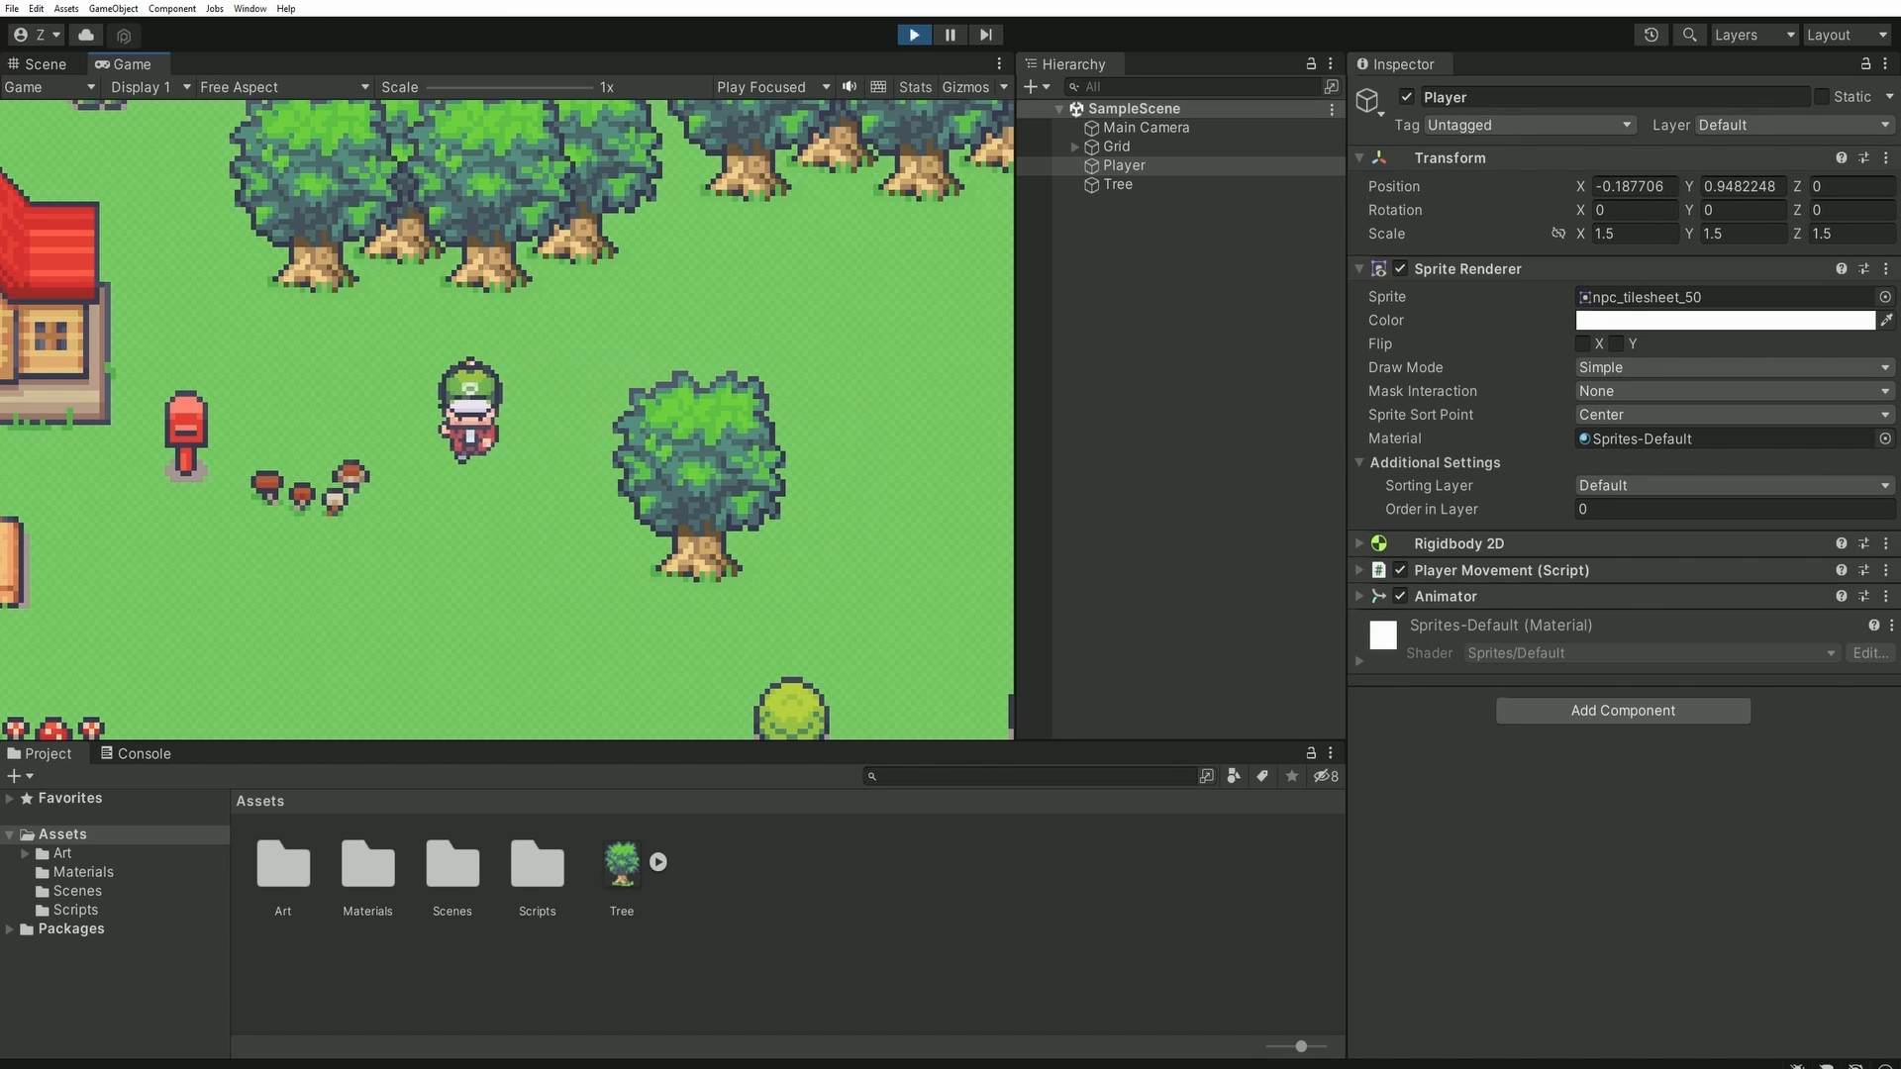
{"action": "left_click", "coordinate": [43, 63]}
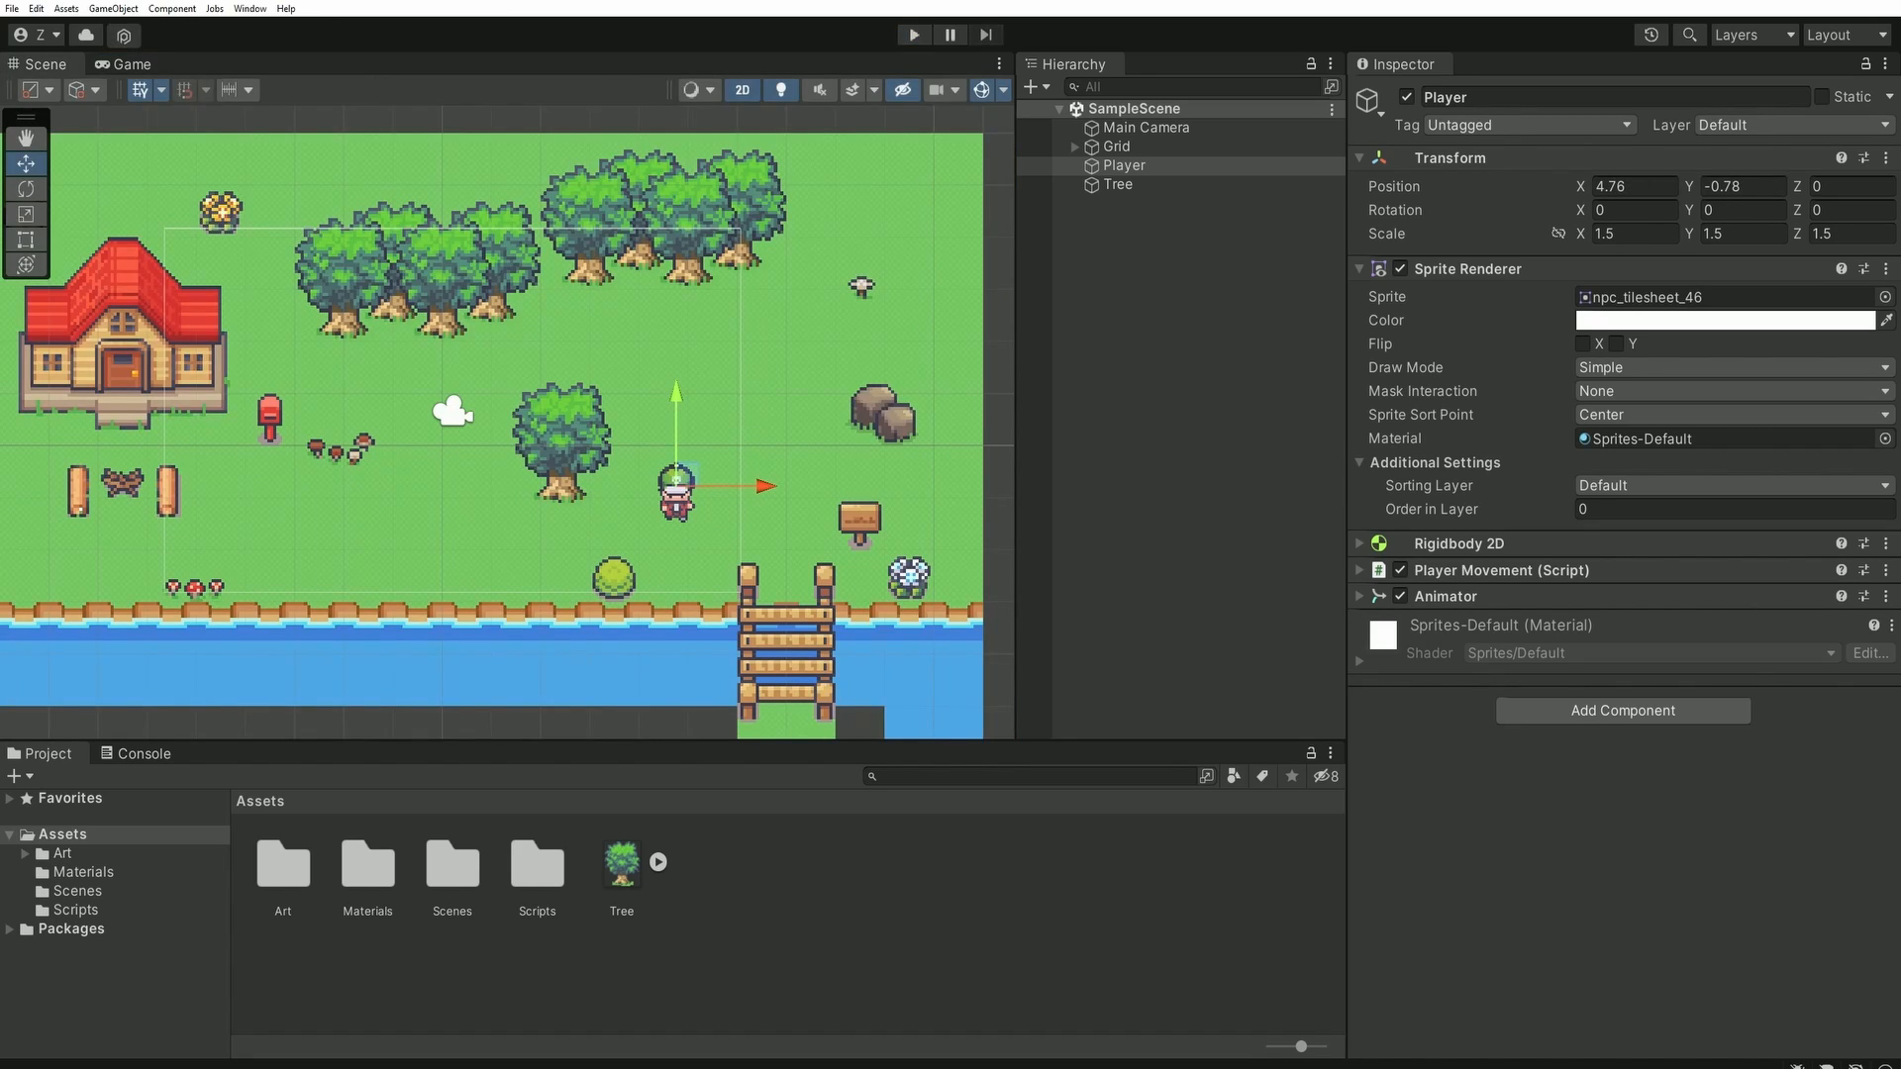